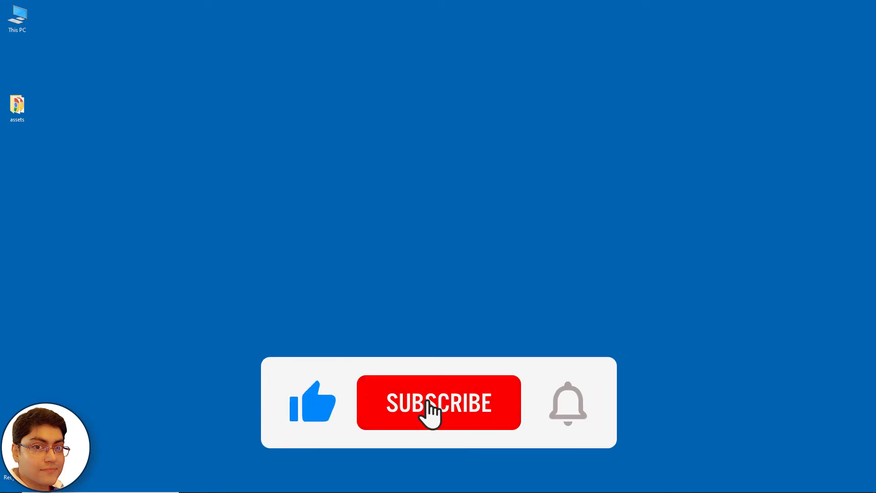
Step: Launch Android Studio from the Windows desktop to its welcome screen
click(438, 403)
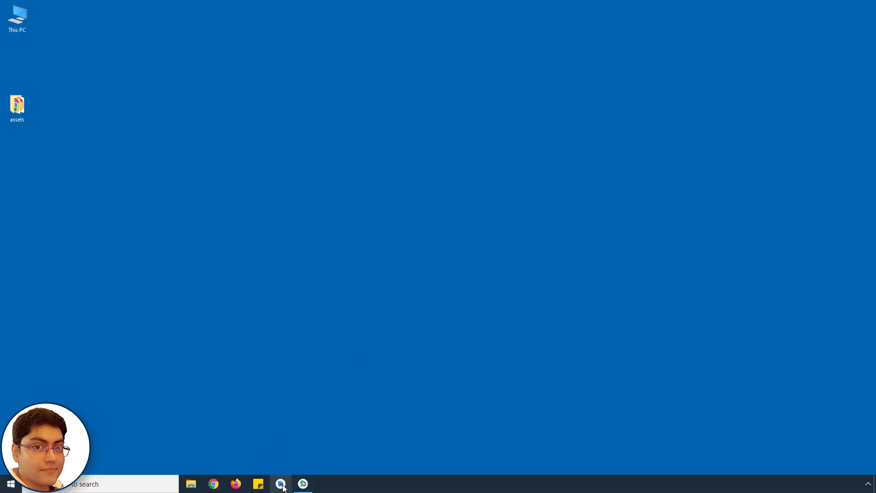
click(281, 484)
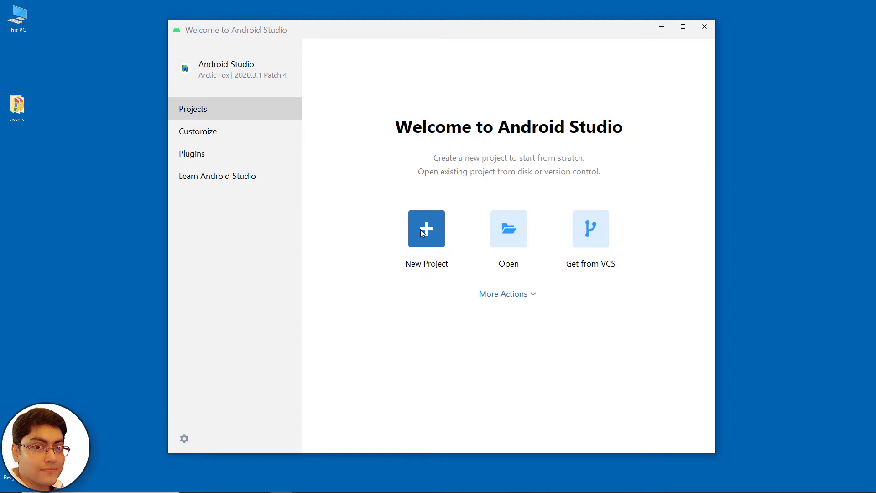
Step: Start a new project using the Empty Activity template
click(426, 229)
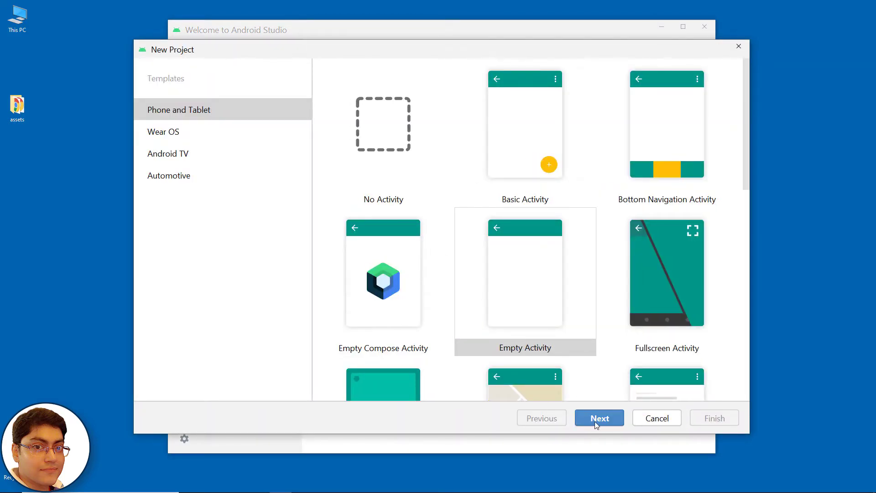
click(599, 418)
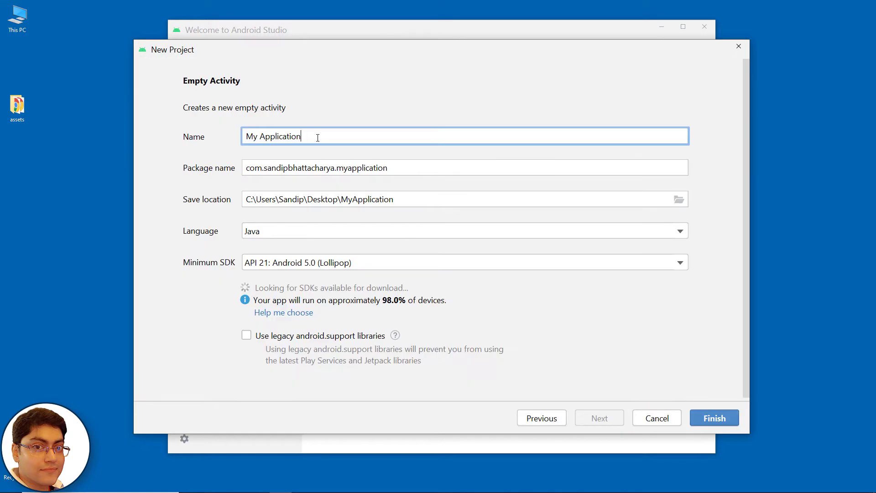
Step: Name the project LoadHTMLFilesInWebView, replacing the default name
triple_click(273, 136)
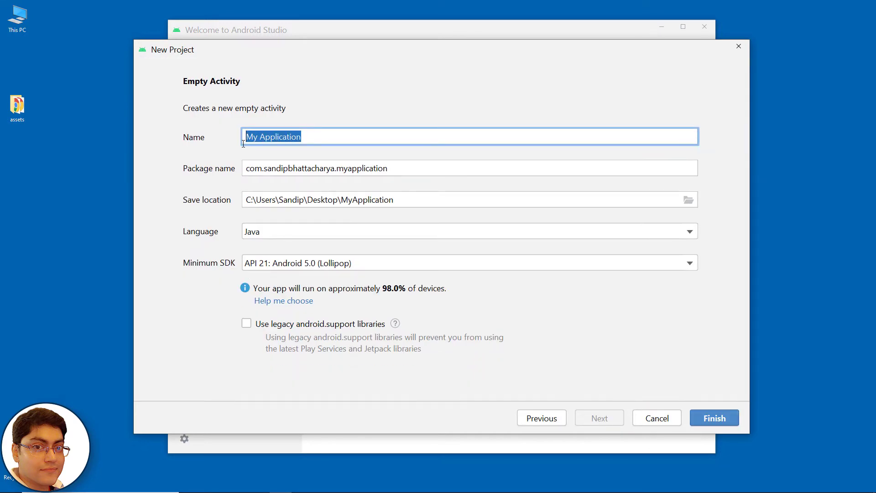
text(LoadHT)
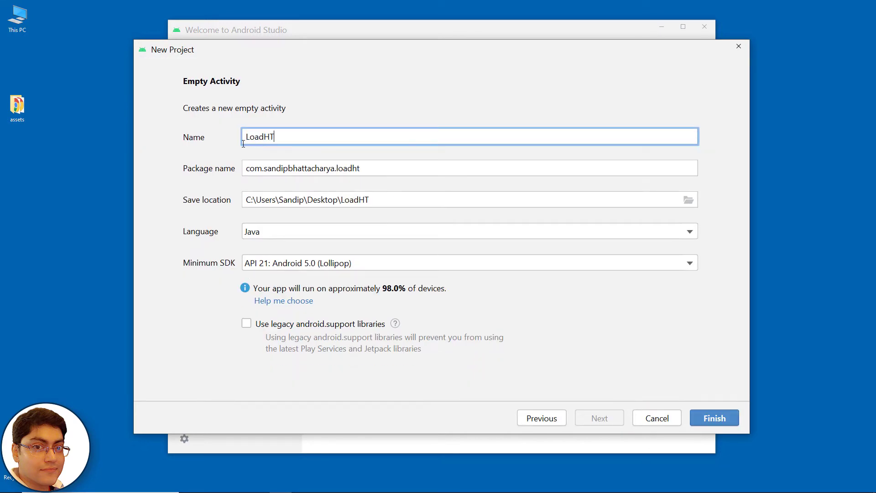
text(MLFiles)
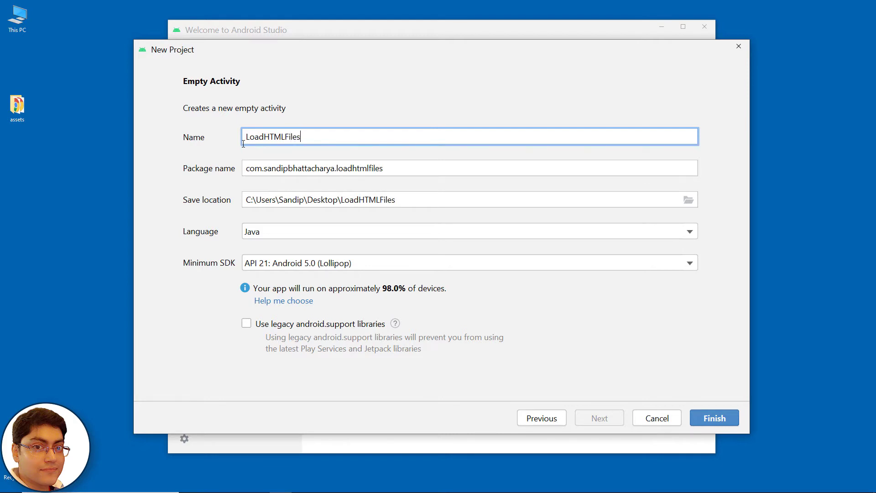
text(InWe)
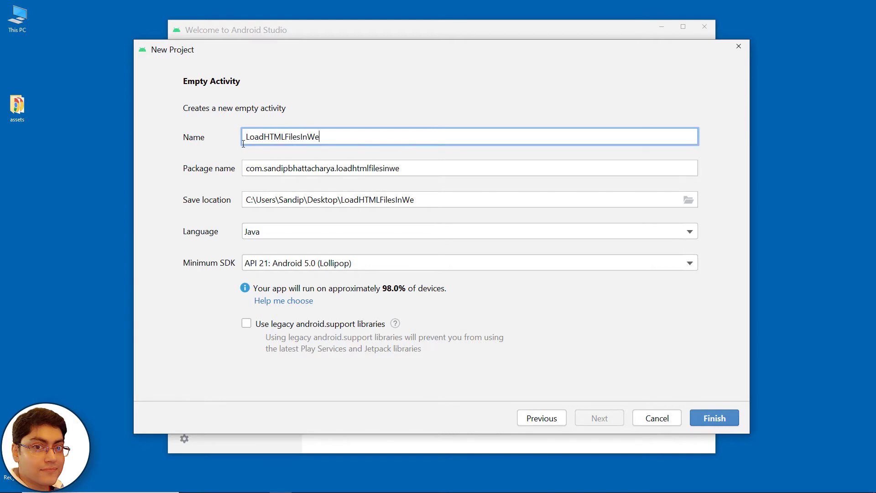
text(bView)
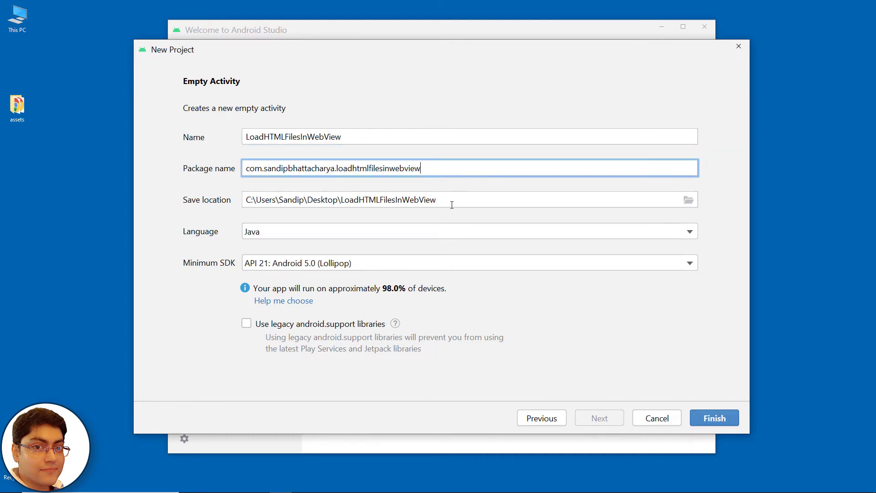
click(453, 200)
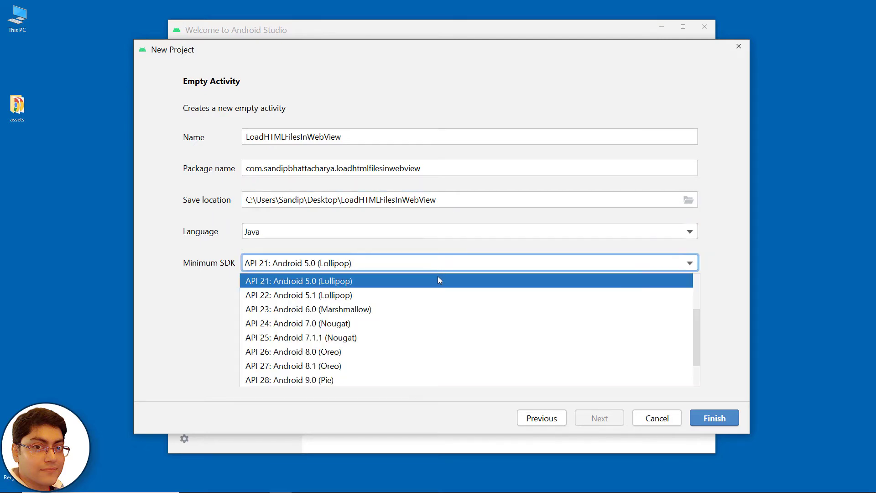
Step: Keep Java with minimum SDK API 21 and finish creating the project
click(298, 281)
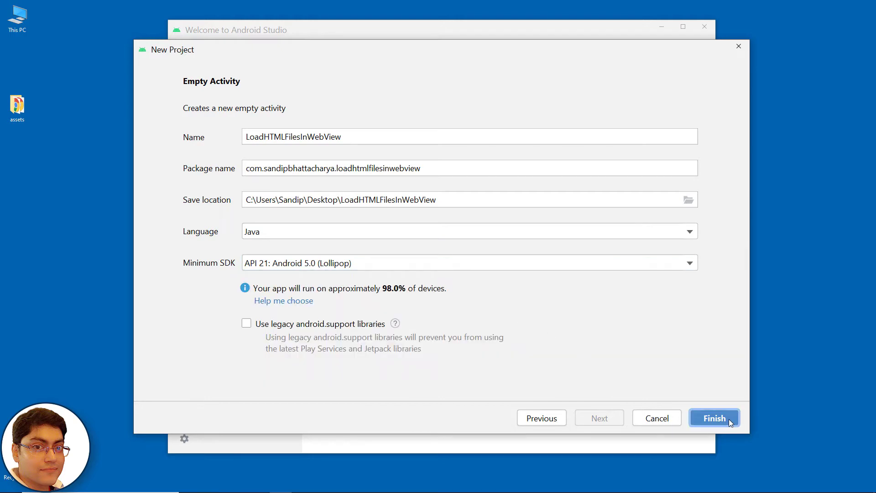
click(714, 418)
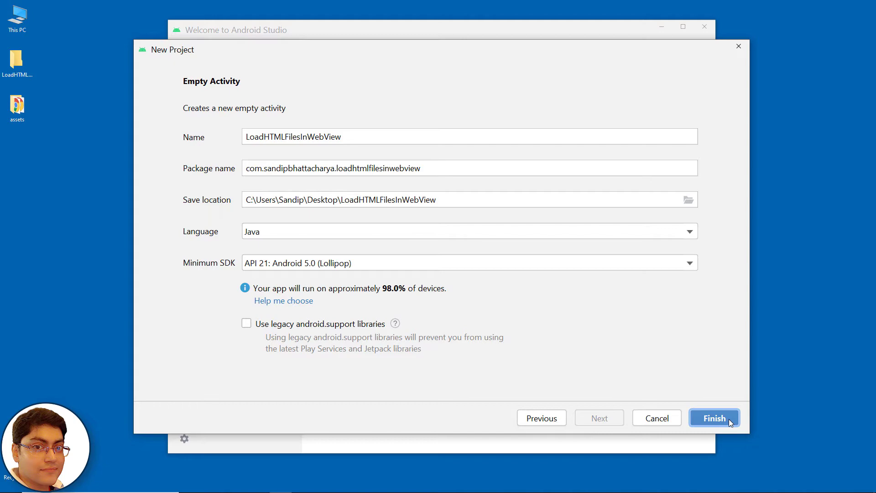
click(714, 418)
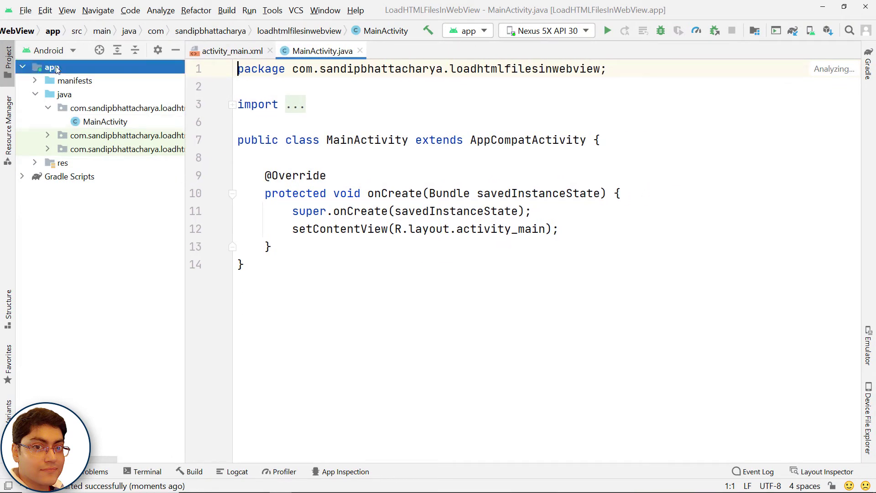
Step: Create an assets folder in the app module's main source set via New > Folder > Assets Folder
right_click(52, 67)
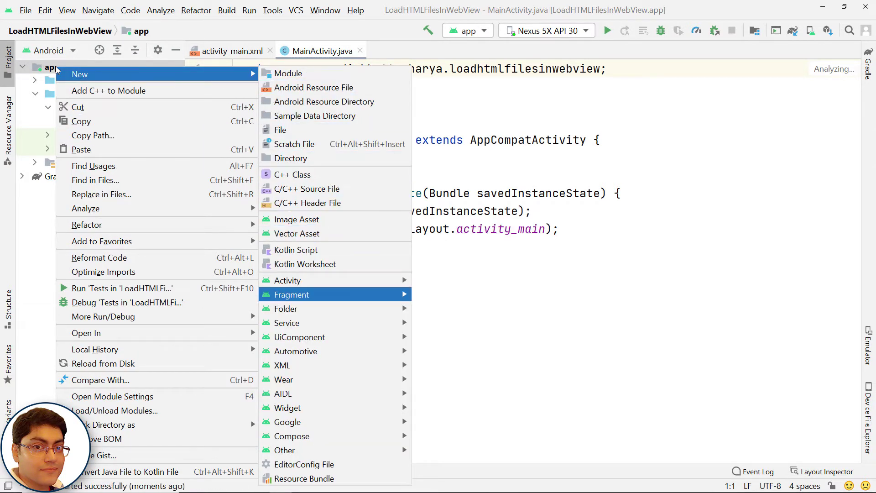
mouse_move(285, 309)
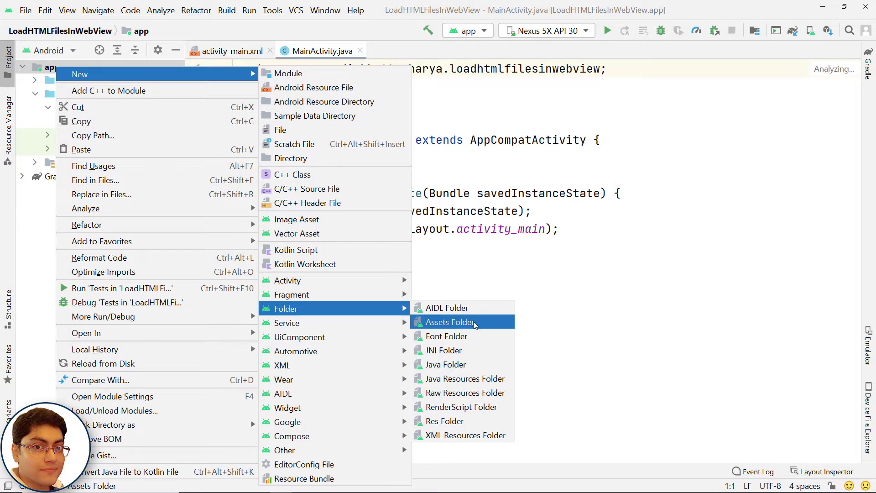
click(449, 322)
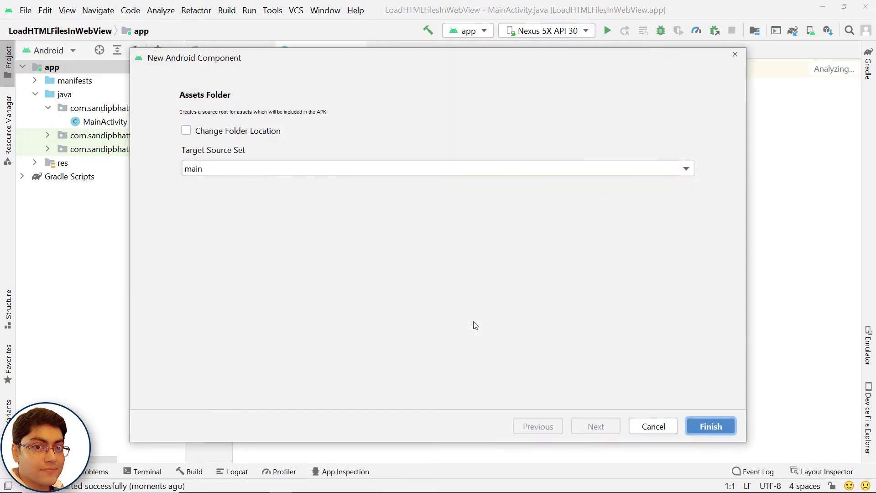
click(710, 427)
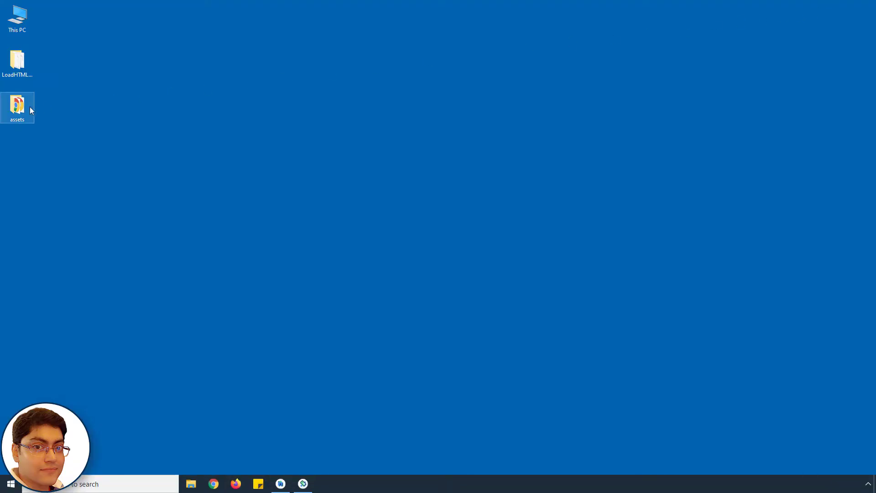
Step: Open the desktop assets folder and launch its index.html in Chrome
double_click(17, 106)
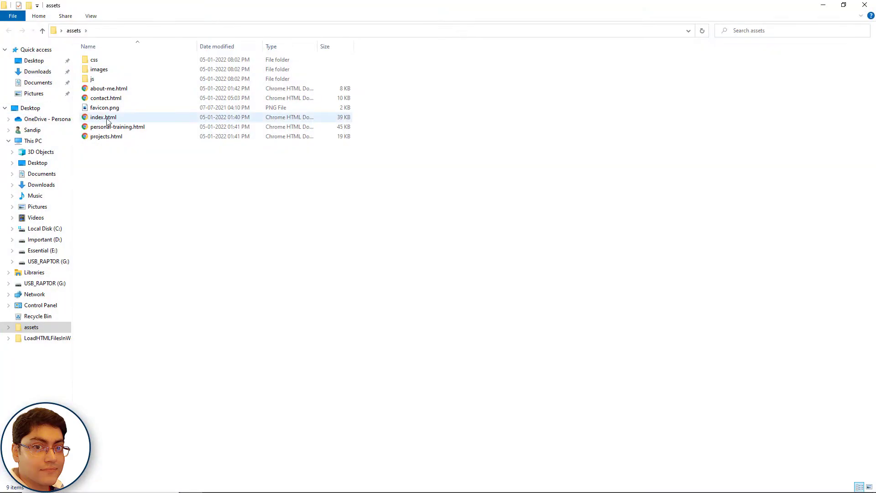
double_click(103, 116)
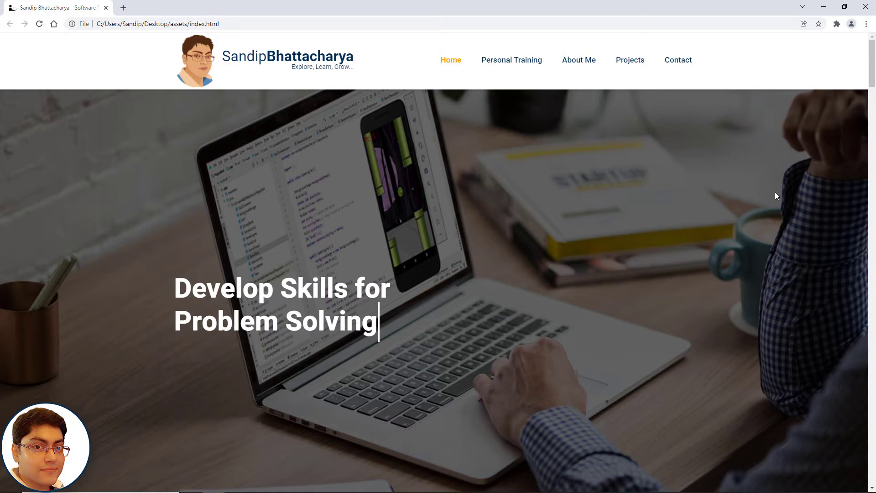
Step: Scroll through the home page, then view the Personal Training page
scroll(down, 3)
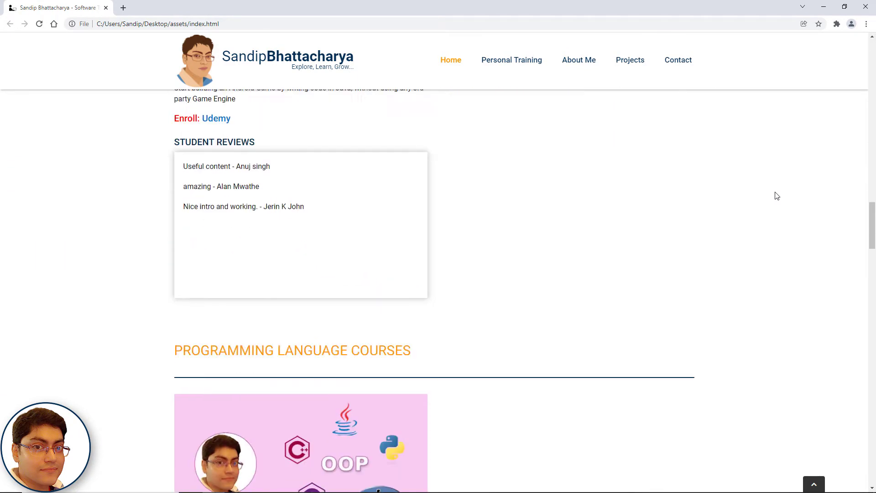
scroll(down, 3)
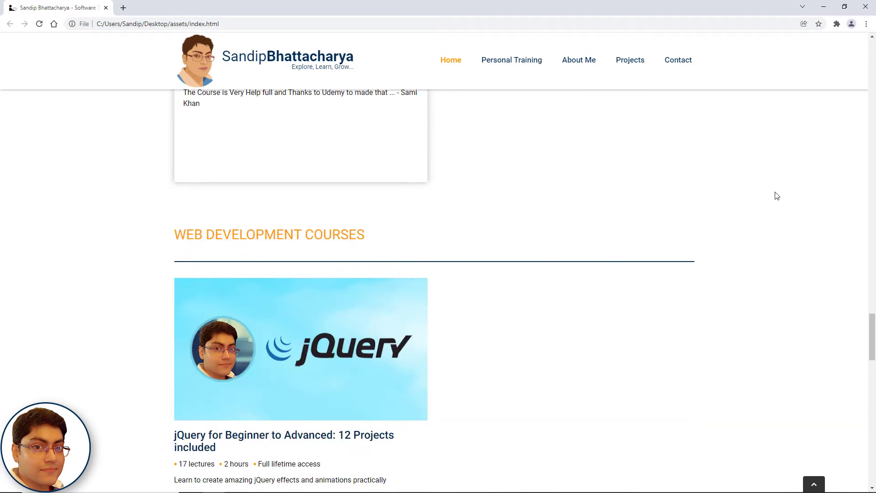
scroll(down, 3)
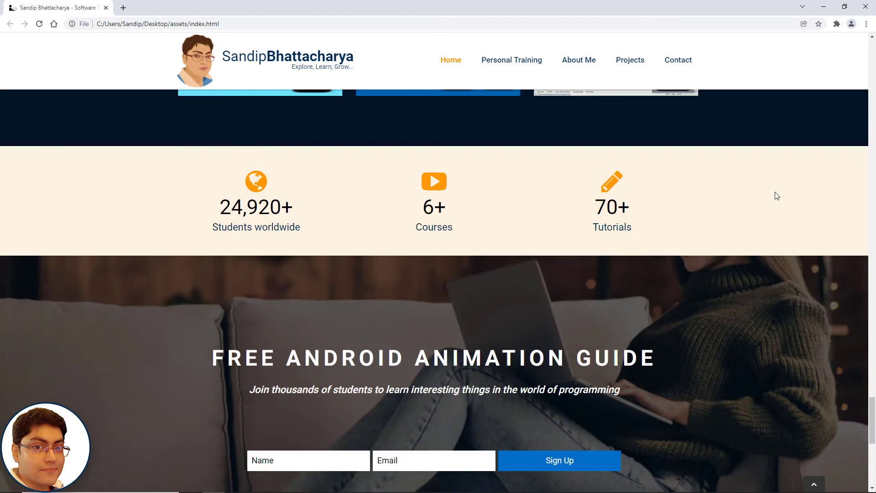
scroll(down, 3)
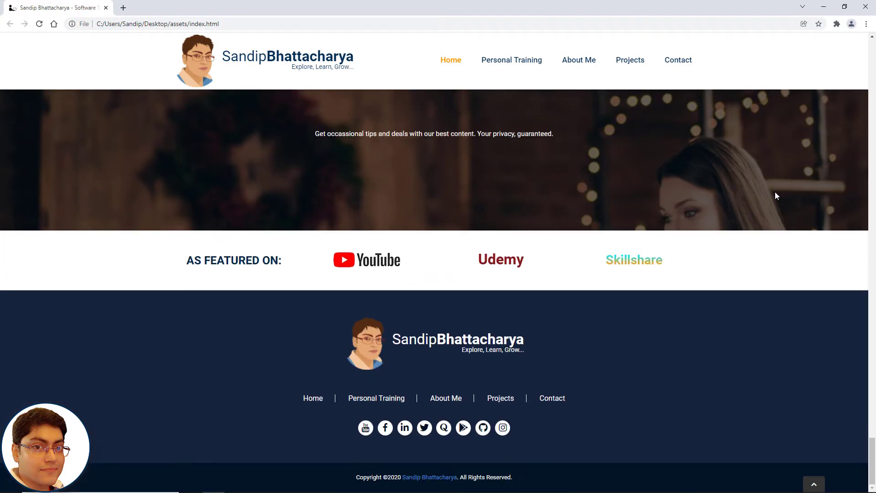
click(511, 61)
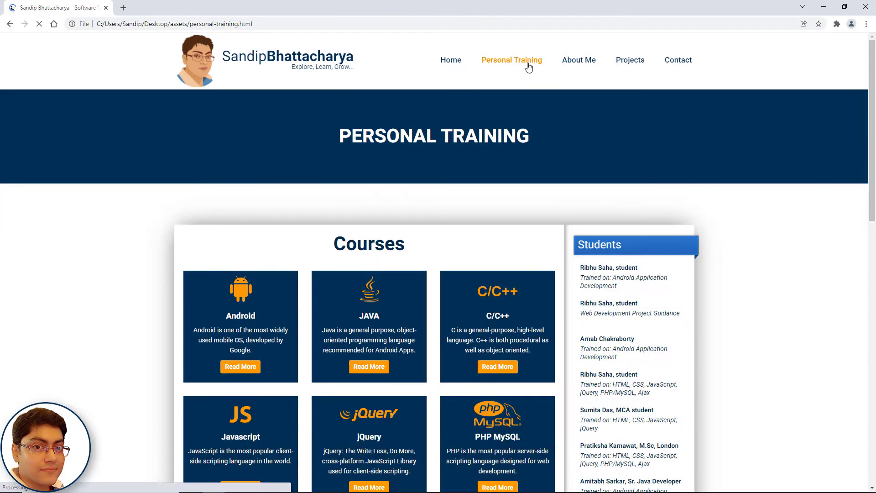
scroll(down, 3)
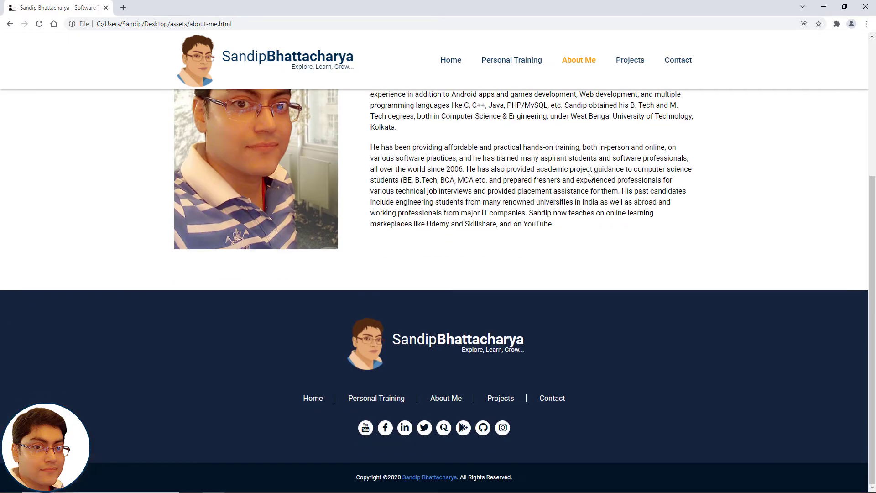
Step: Preview the Projects page and finish on the Contact Me page
click(630, 60)
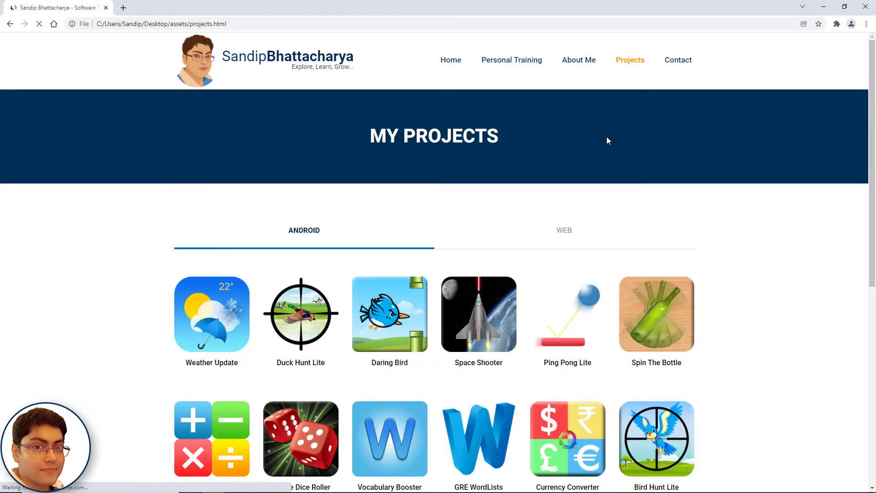
scroll(down, 3)
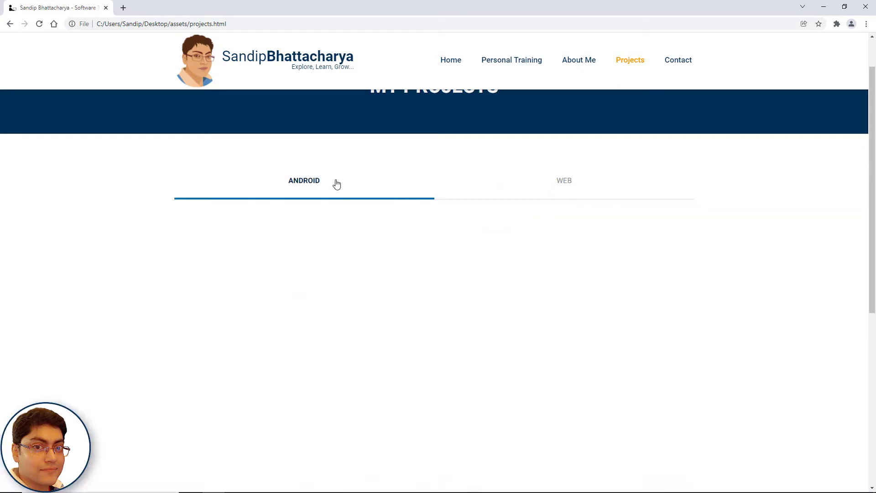
click(678, 60)
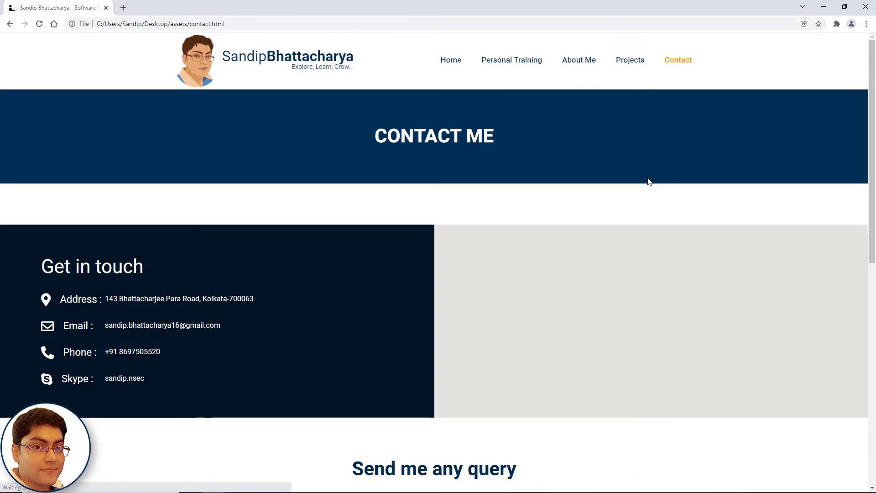
scroll(down, 3)
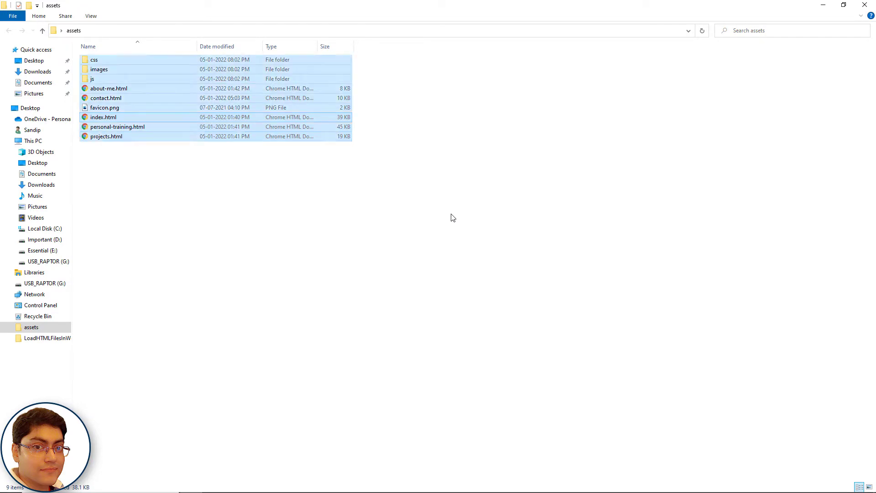
Step: Copy the website's css, images, js folders and HTML pages into the project's assets folder
key(ctrl+c)
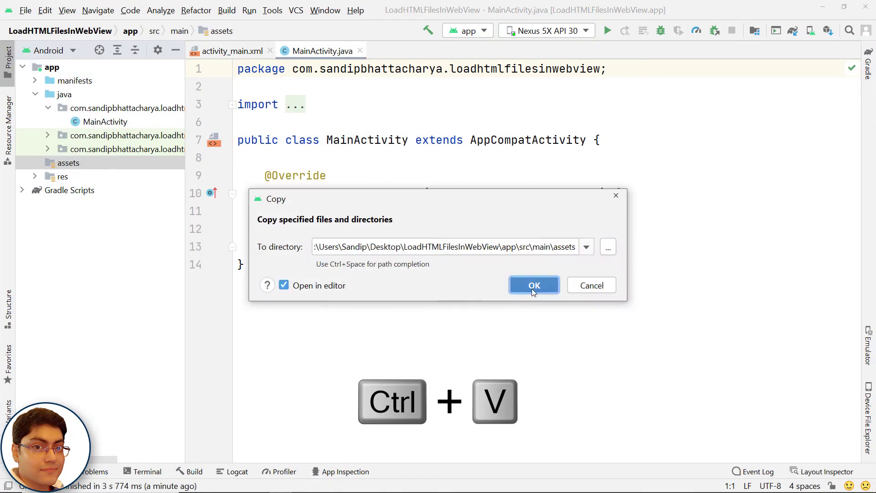
click(533, 285)
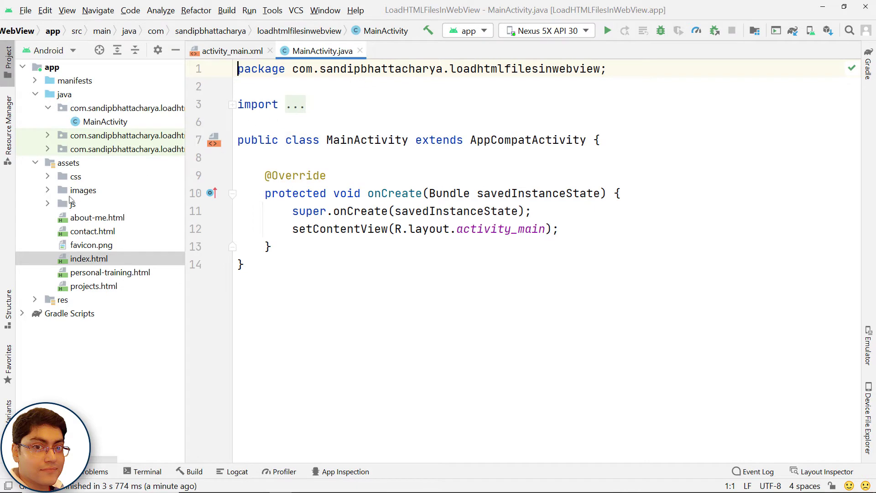
click(35, 163)
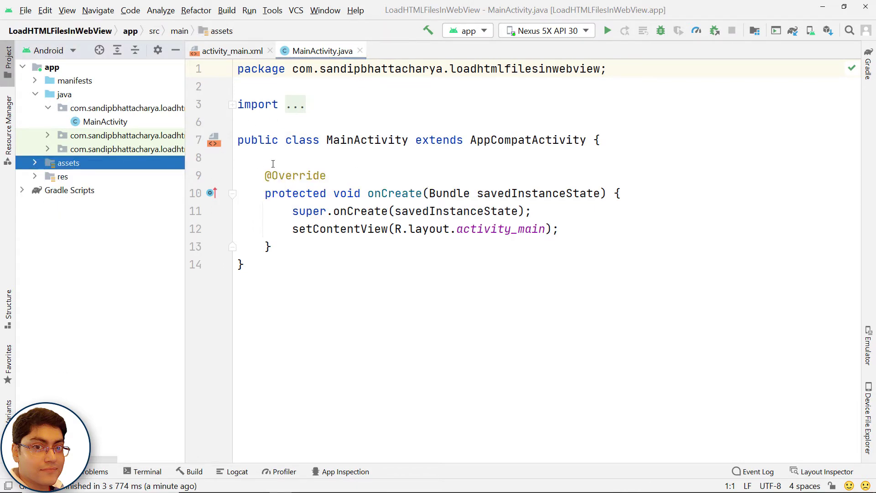
Step: In activity_main.xml code view, change the root ConstraintLayout to a LinearLayout
click(231, 51)
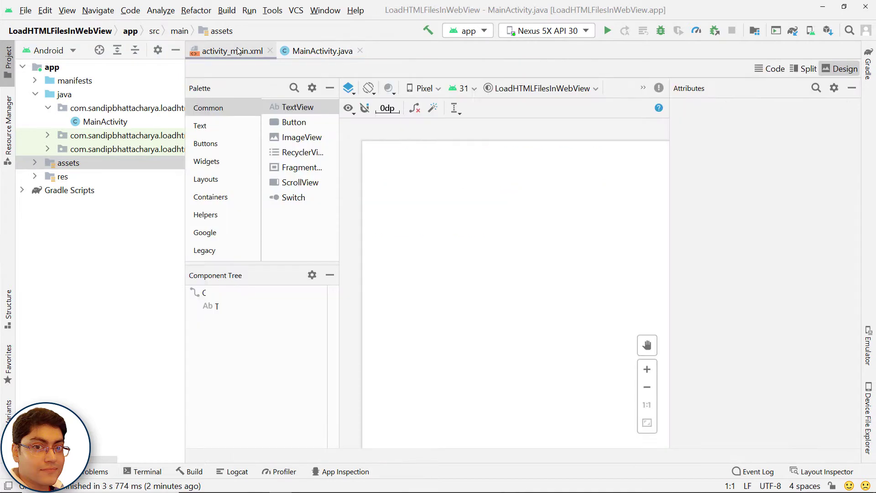
click(231, 51)
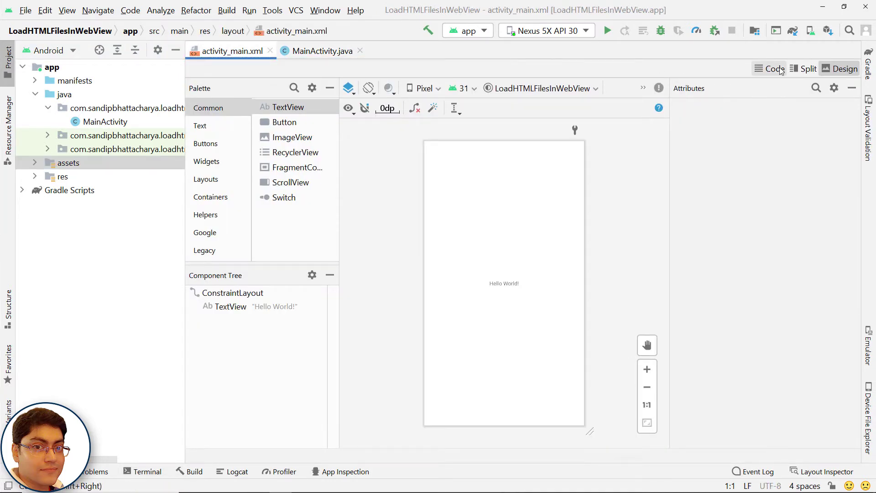
click(773, 69)
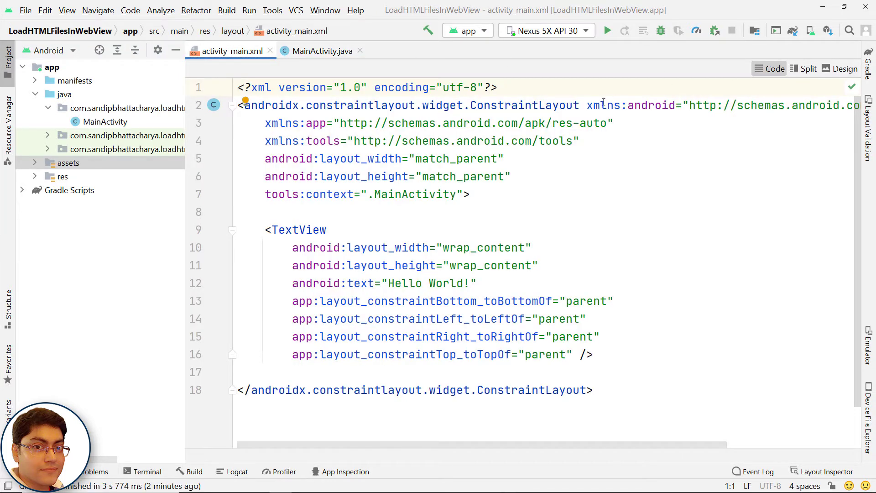
double_click(524, 105)
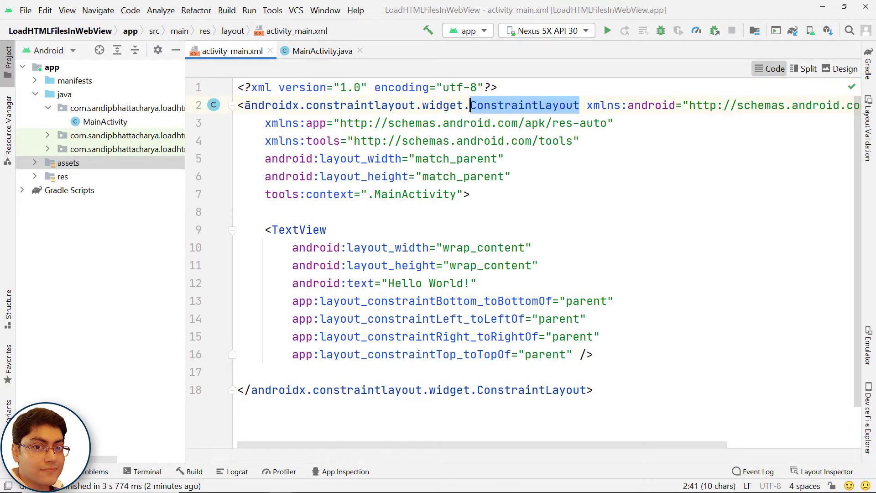
click(241, 106)
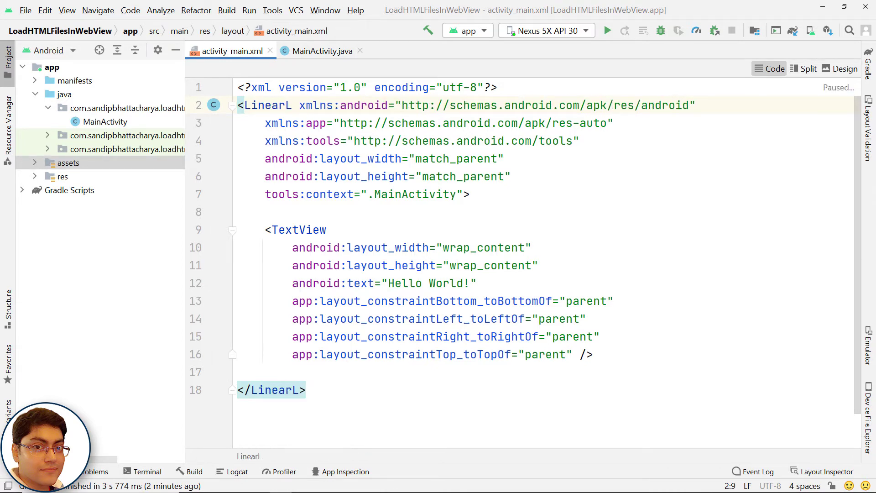
text(ayout)
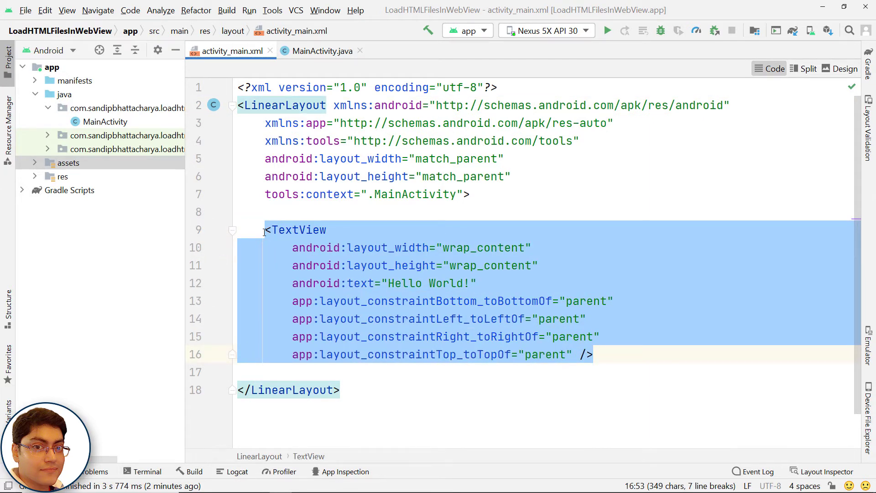
Step: Replace the Hello World TextView with a match_parent WebView with id @+id/myWebView
key(Delete)
text(android:layout_height="match_parent)
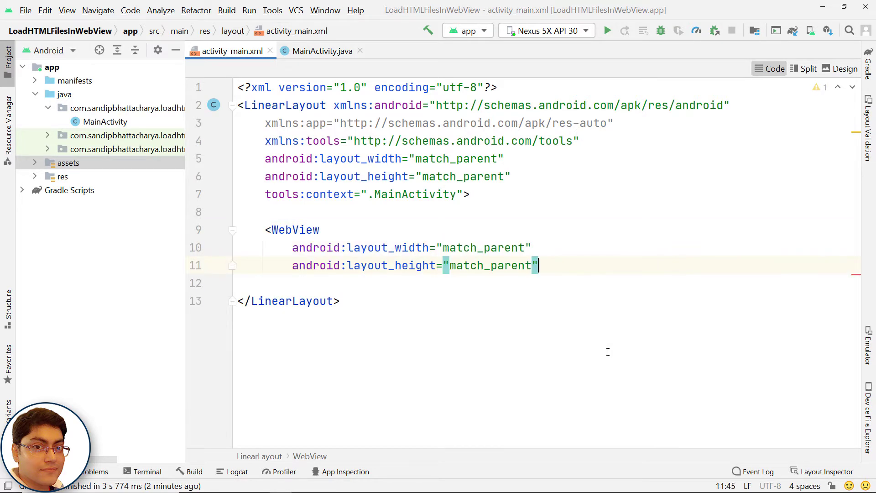
text(android:id="@+id/myWebView" />)
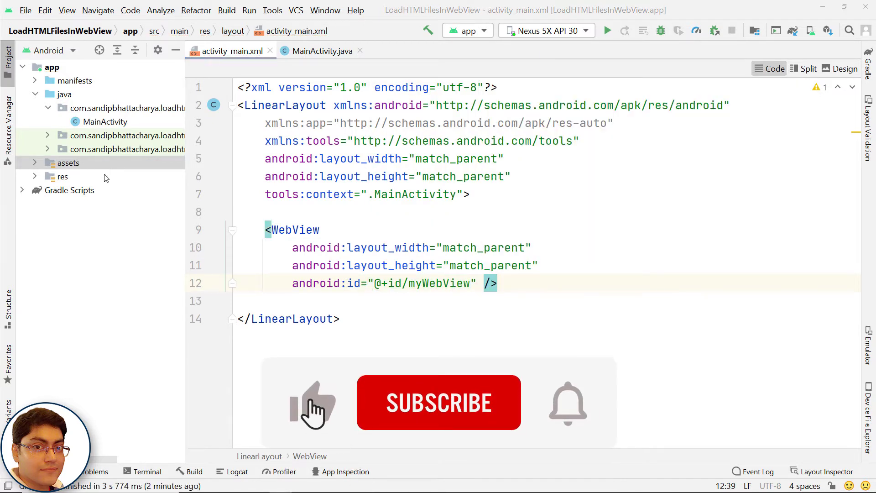
click(62, 177)
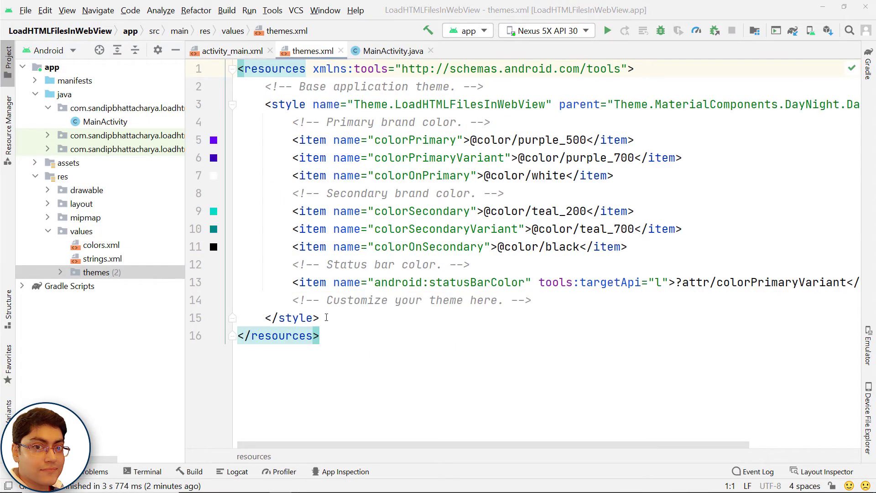
Step: Paste a Theme.AppCompat.Light.NoActionBar.FullScreen style with no title, no action bar and full-screen window into themes.xml
key(enter)
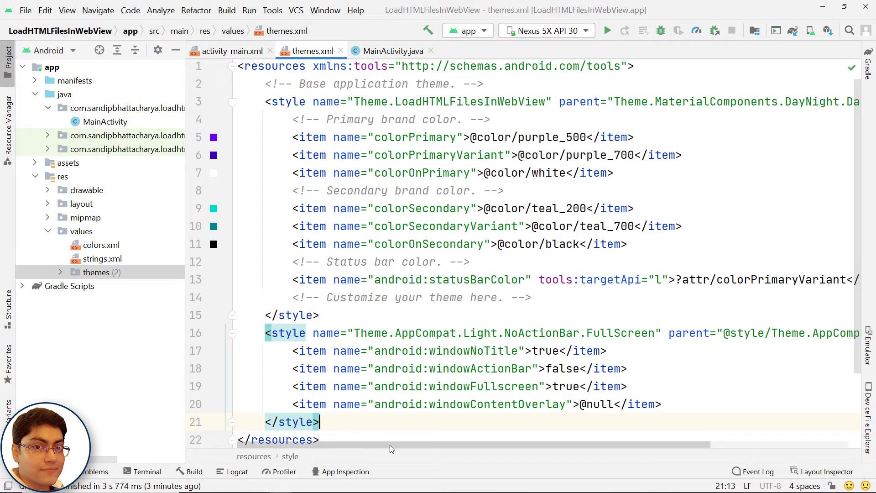
scroll(right, 3)
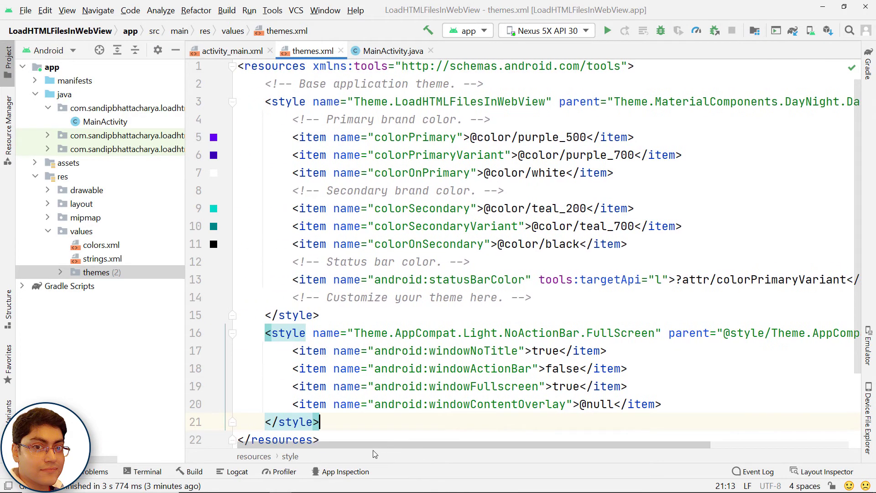
click(74, 81)
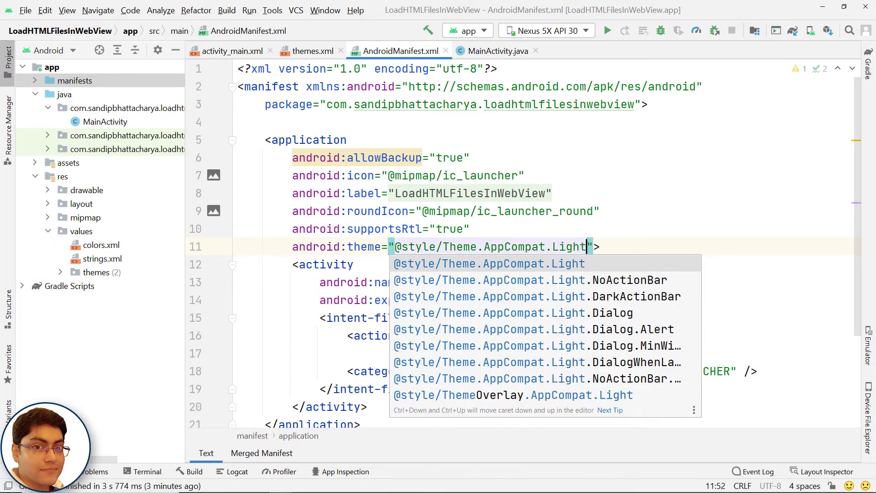
Step: Set the manifest app theme to the FullScreen style and add usesCleartextTraffic="true"
text(NoActionB)
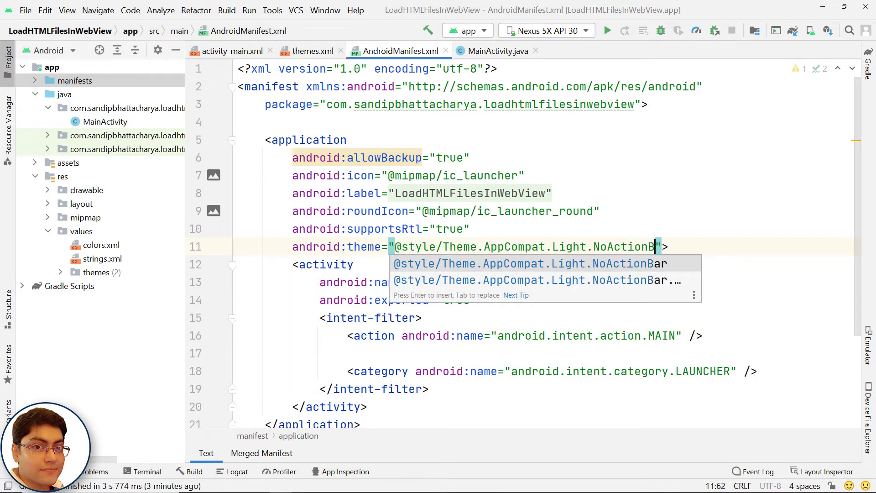
text(.FullScreen)
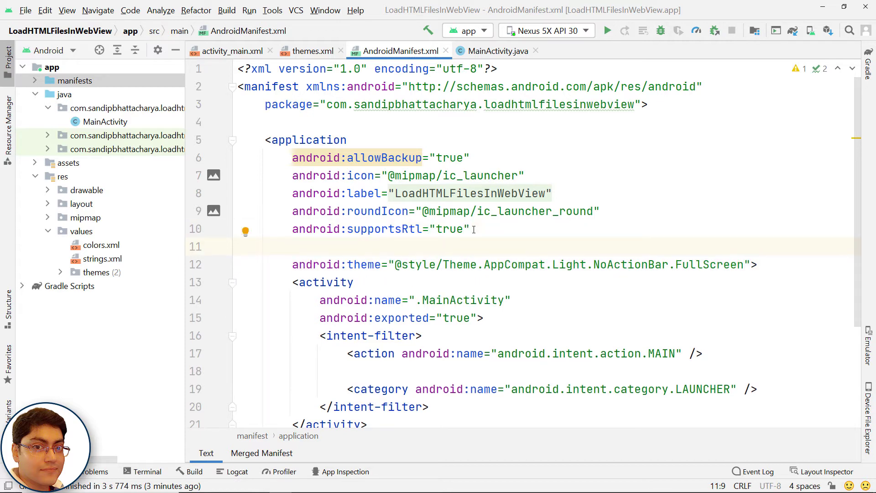
text(uses)
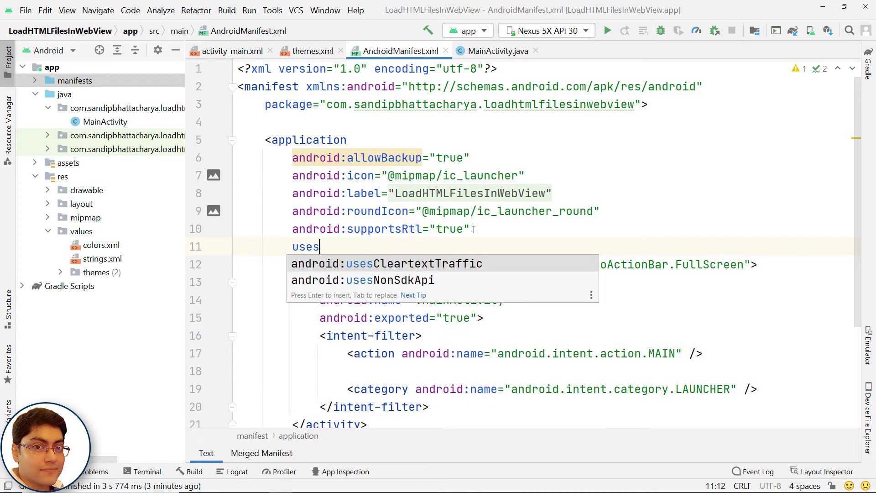
text(CleartextTraffic="true)
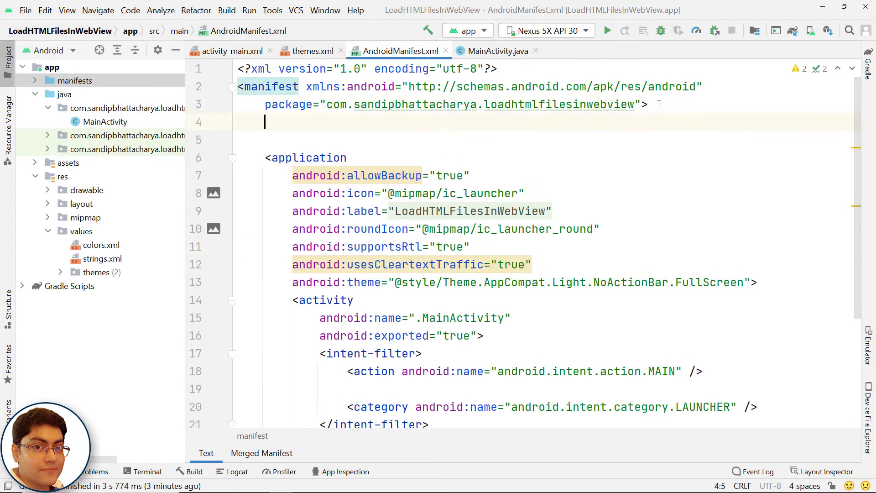
Step: Add a uses-permission for android.permission.INTERNET to the manifest
text(<uses-permission android:name=")
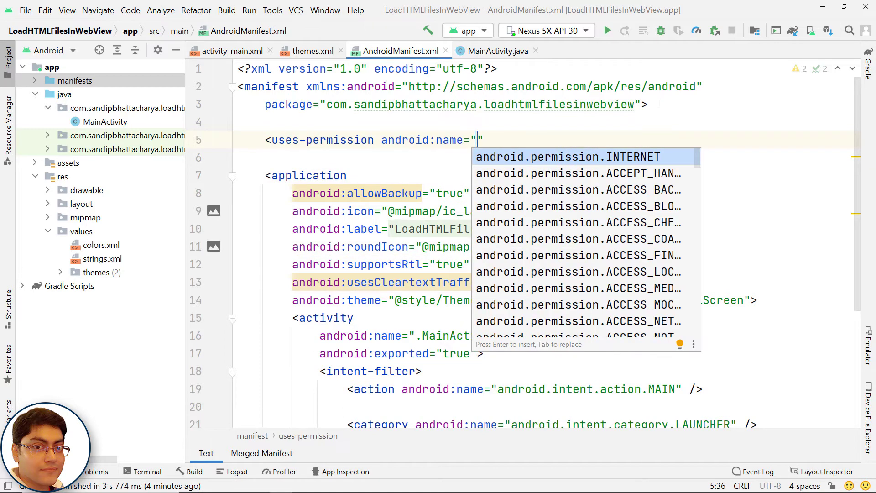
key(Enter)
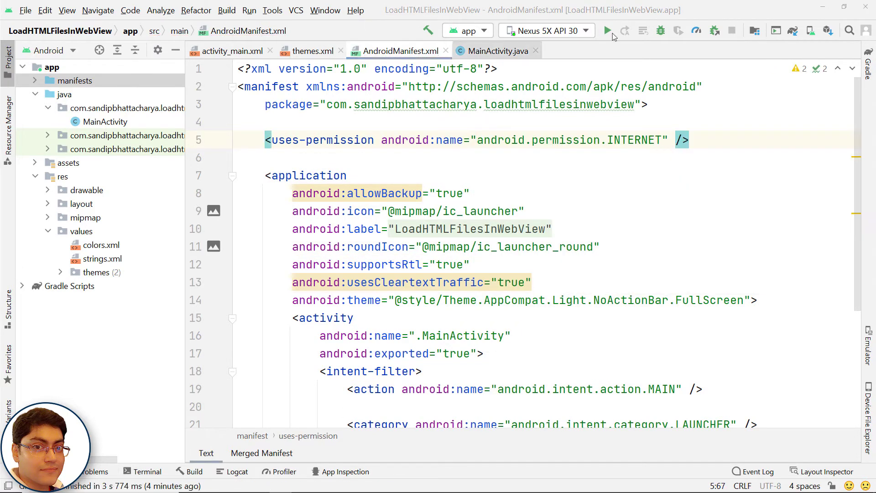
click(496, 51)
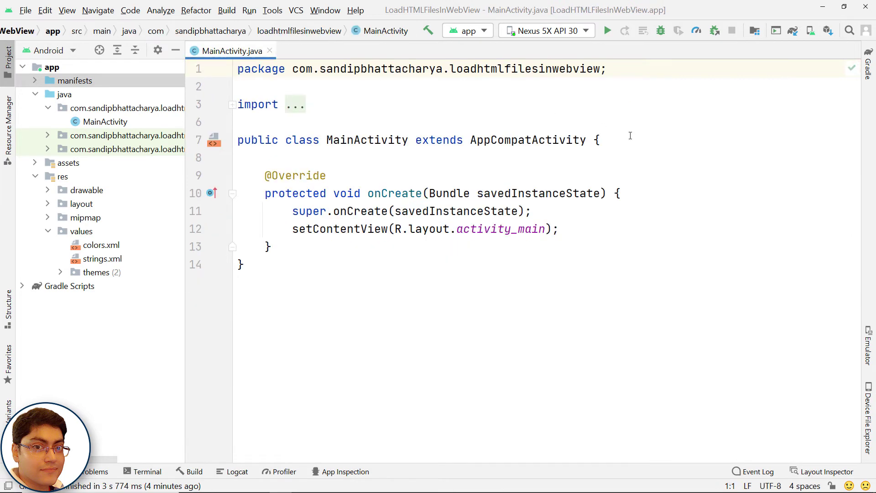
Step: In onCreate, find myWebView and get its settings with WebSettings webSettings = webView.getSettings()
text(WebVie)
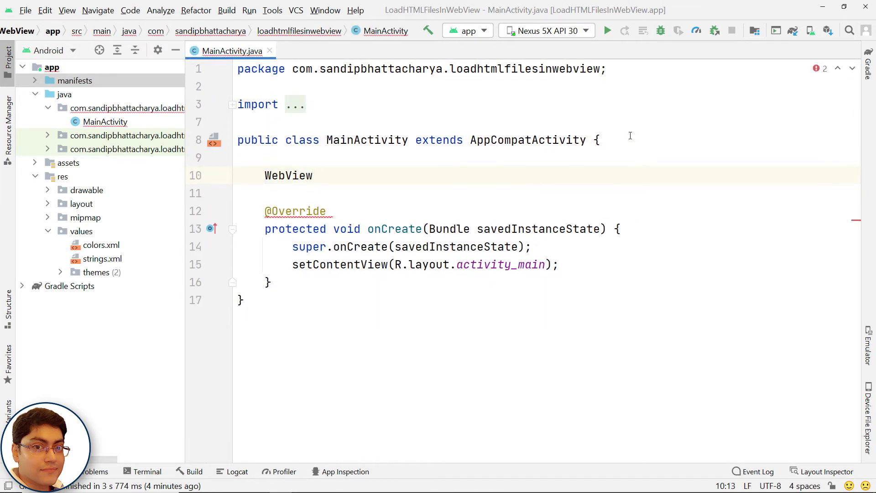
text(webView;)
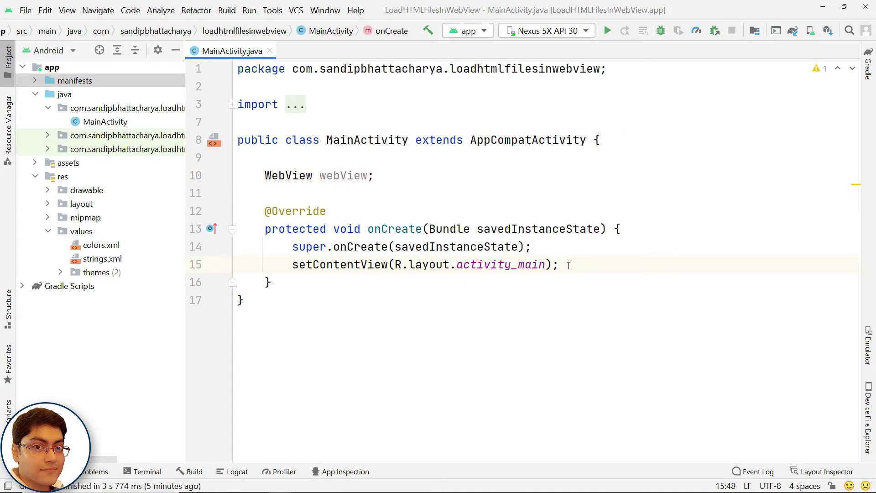
text(webView = findViewById(R.id.myWebView);)
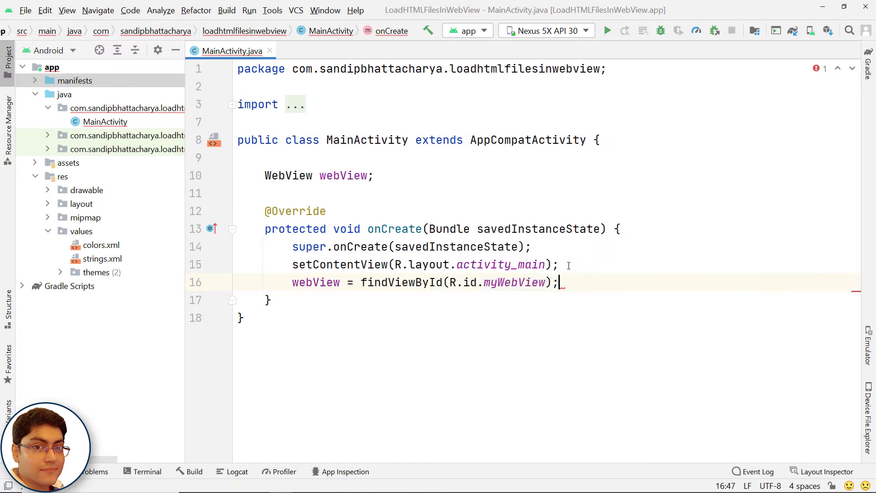
text(WebSettings webSettings = webView)
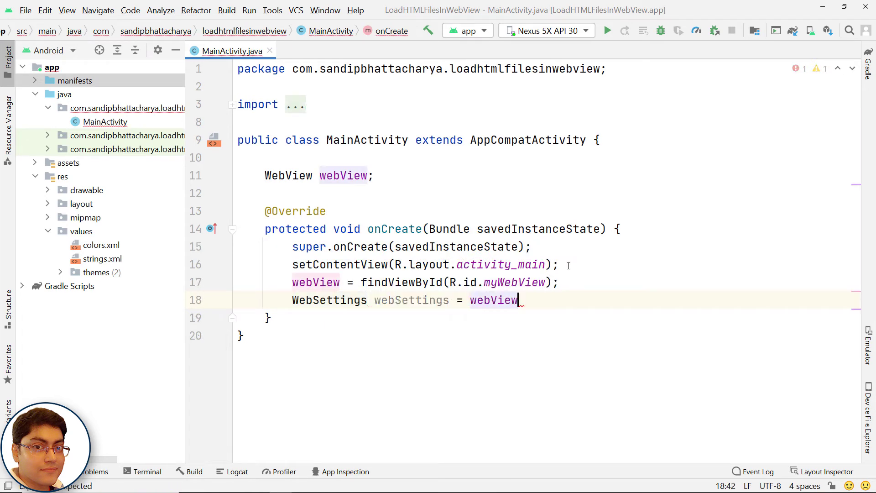
text(.getSett)
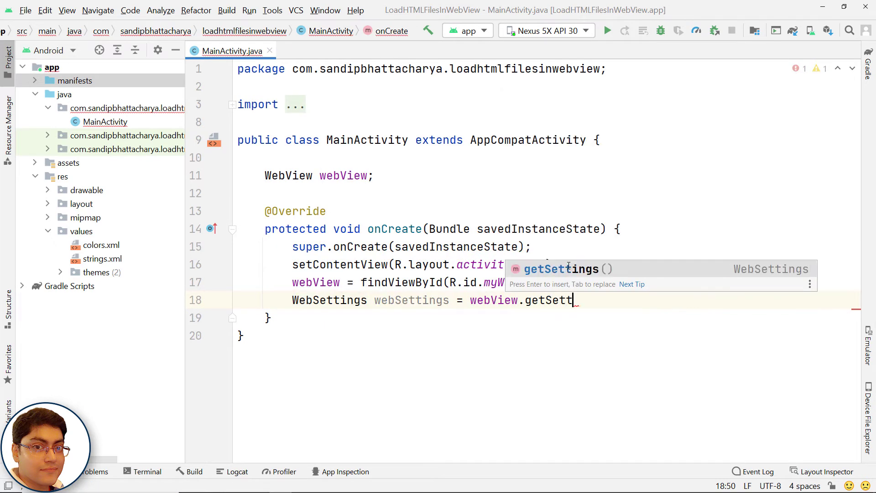
key(Enter)
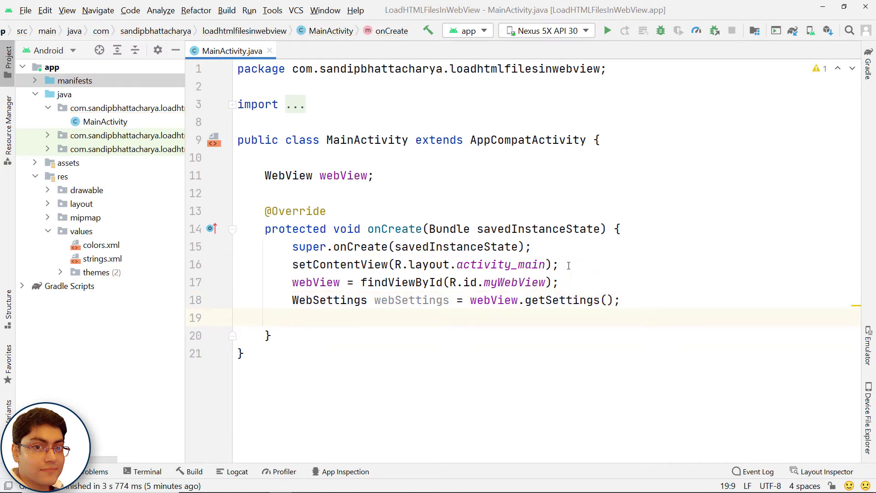
Step: Enable built-in zoom controls and JavaScript via setBuiltInZoomControls(true) and setJavaScriptEnabled(true)
text(webSettings.)
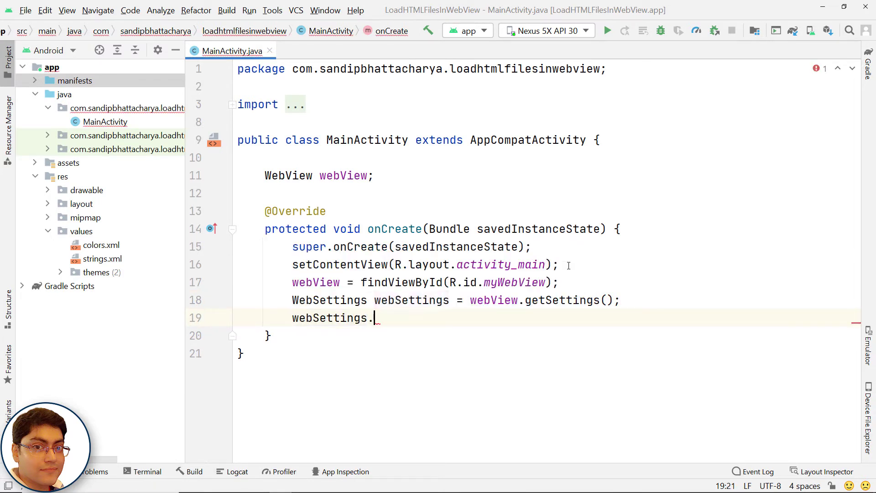
text(setBuilt)
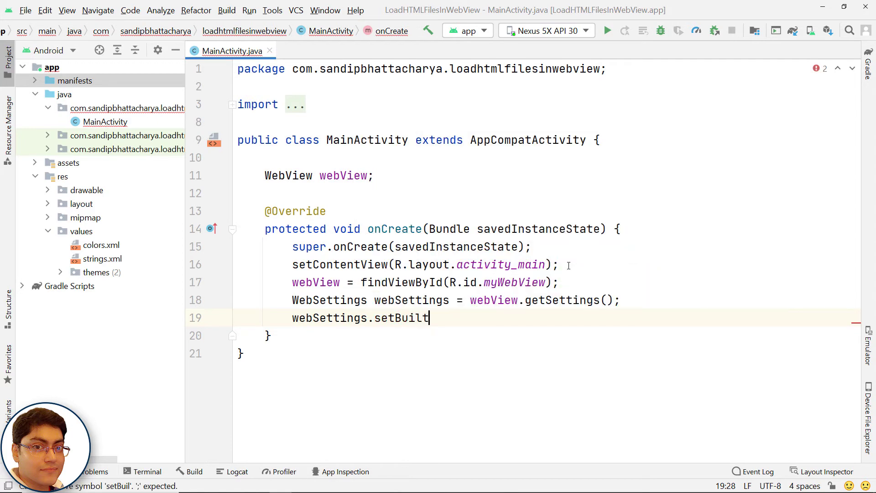
text(InZoomControls(true);)
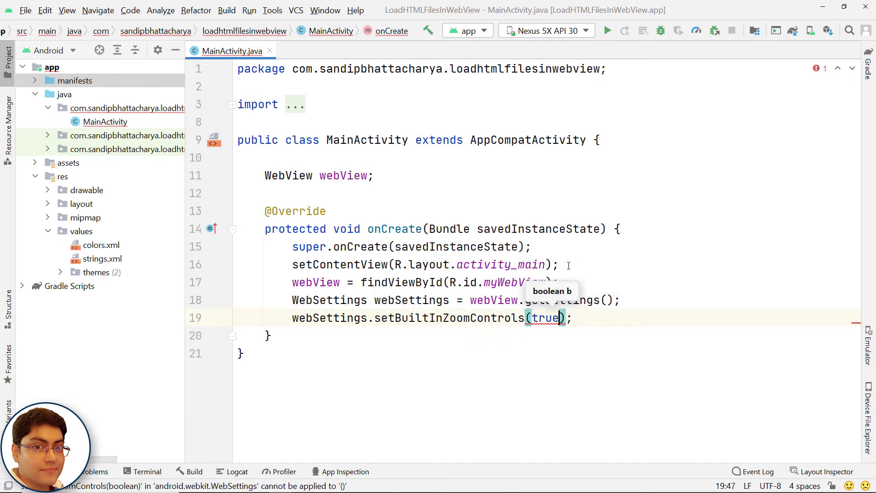
text(w)
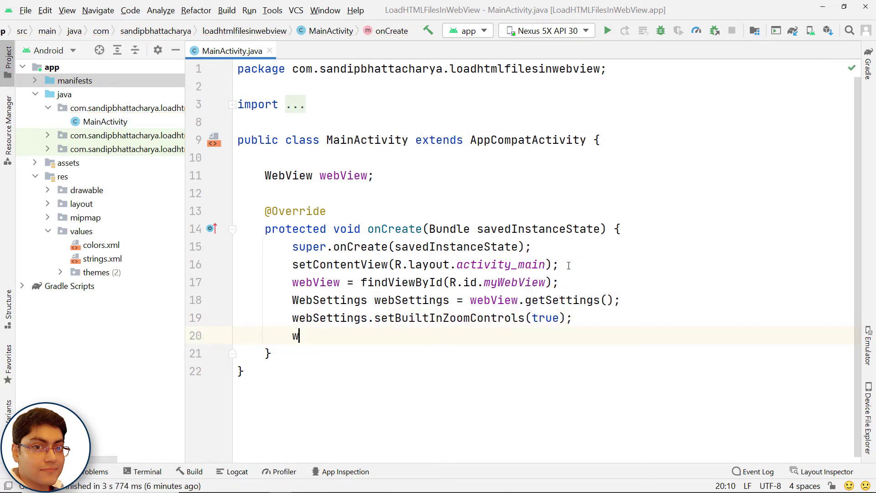
text(ebSettings.s)
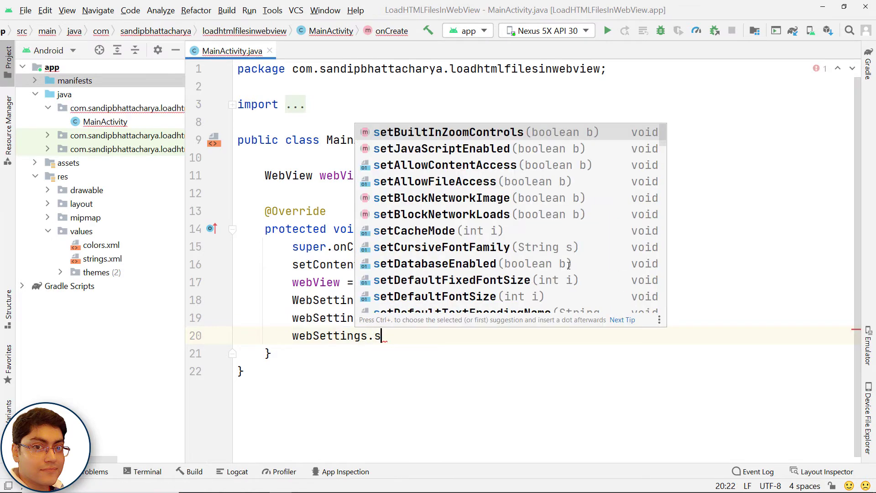
text(etJavaScriptEnabled(true);)
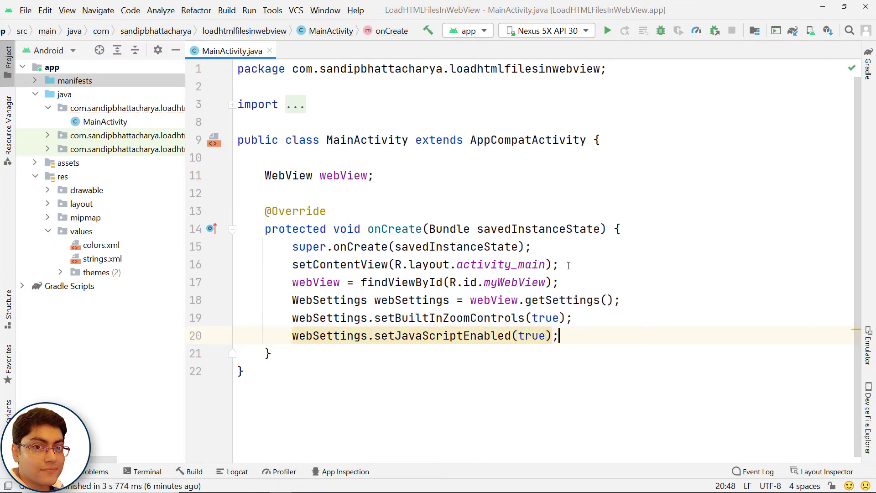
key(enter)
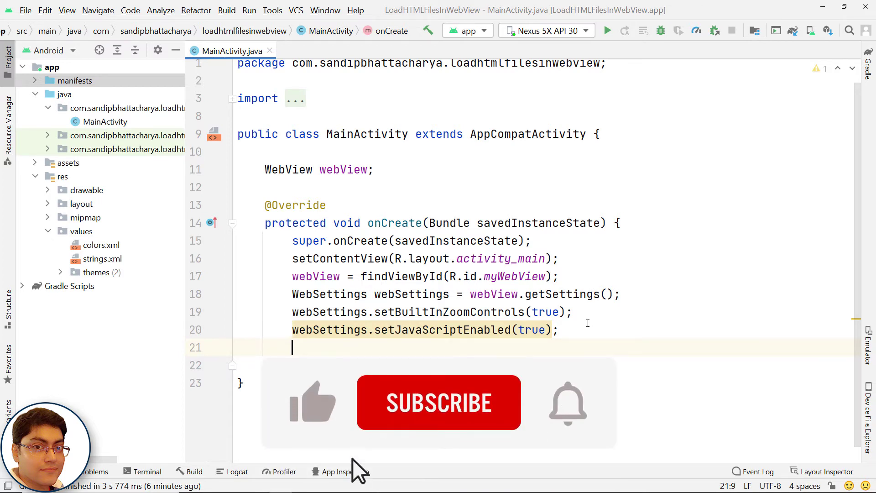
click(440, 403)
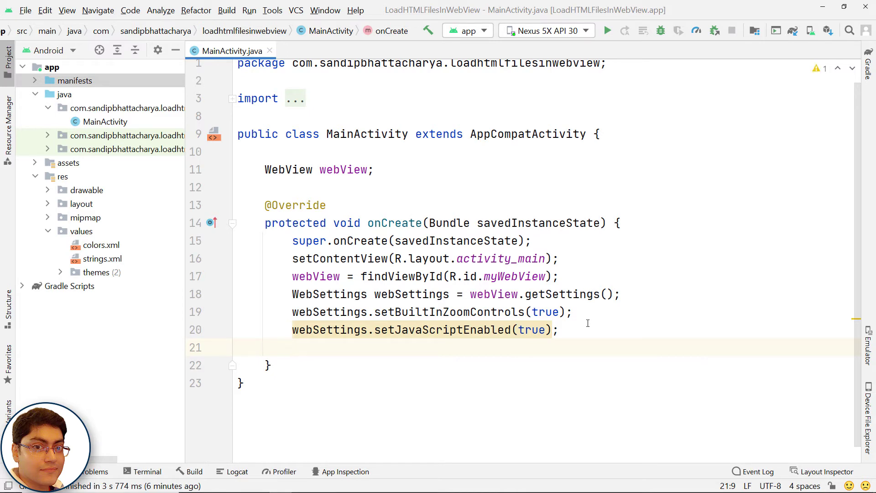
Step: Have onCreate set a new Callback() as the WebView's web view client
text(webView.)
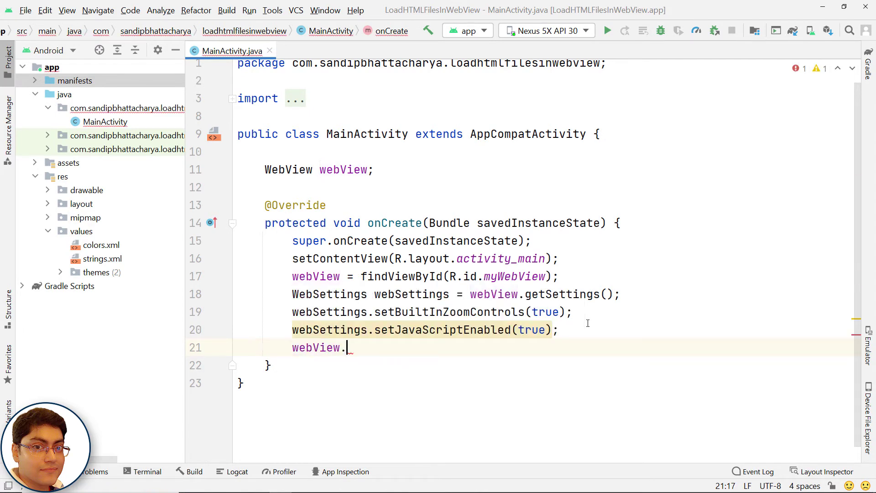
text(setWebV)
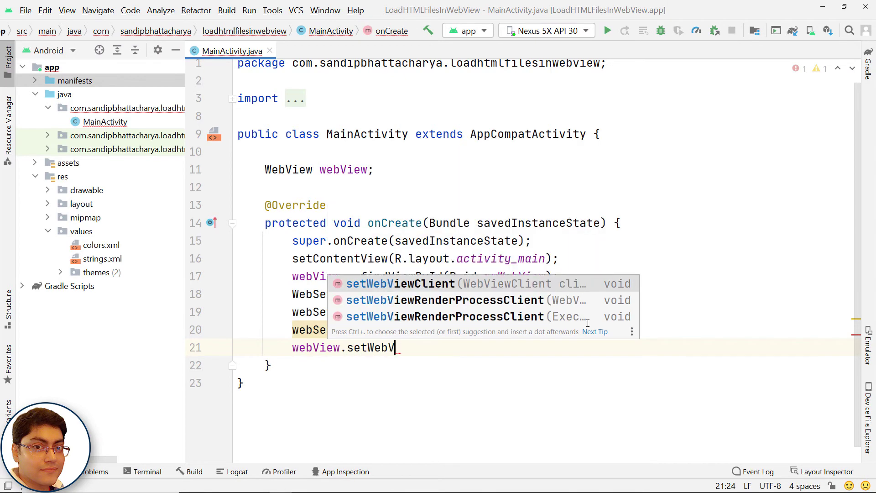
click(401, 283)
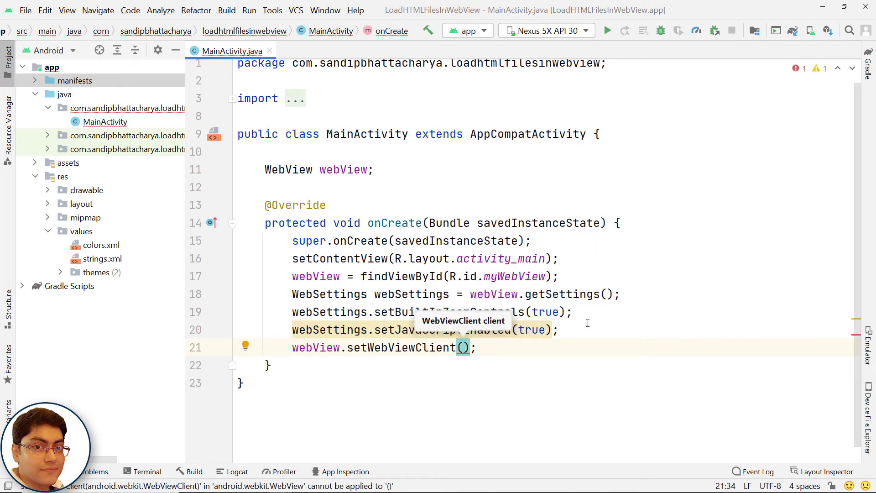
text(new Callback()
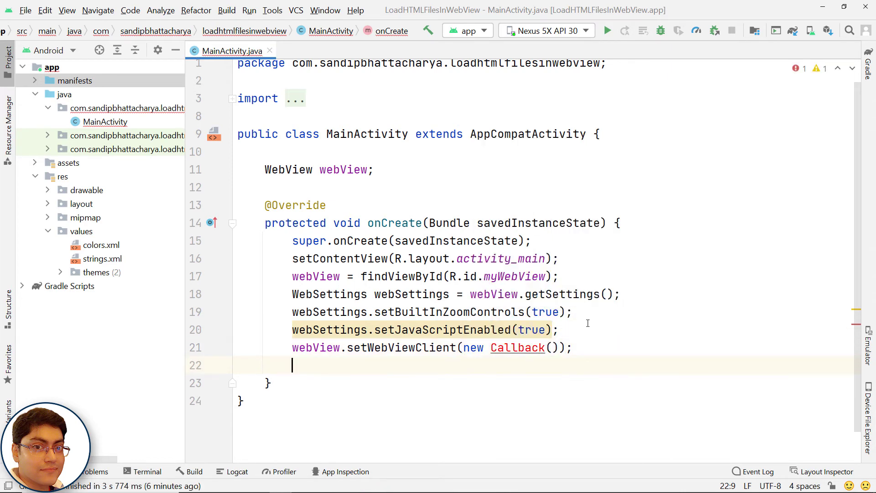
Step: Load "file:///android_asset/index.html" into the WebView with loadUrl
text(webView.loadUrl();)
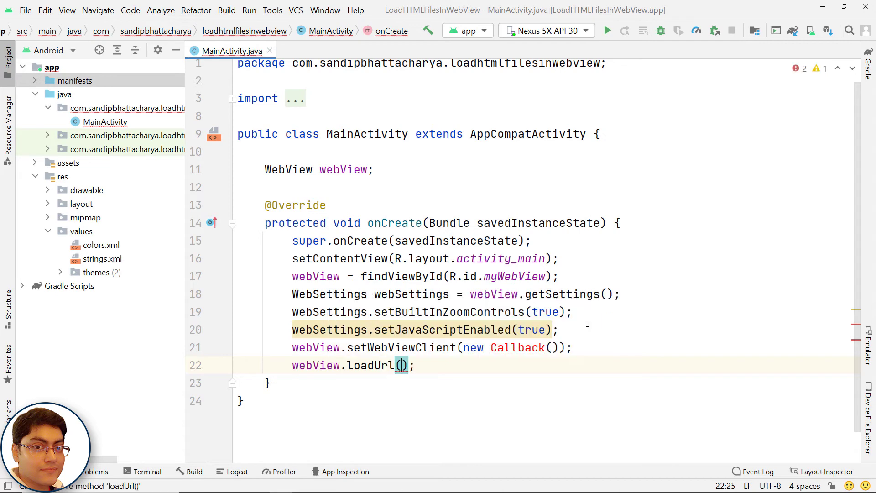
text("file)
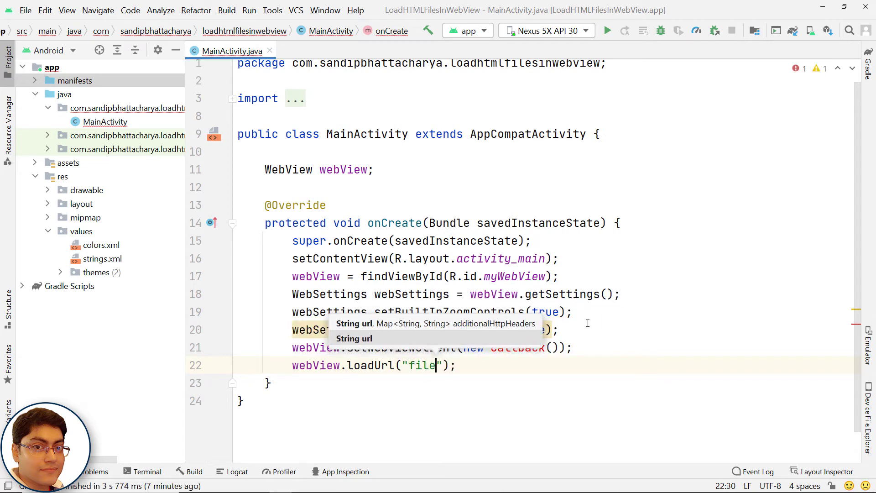
text(:///)
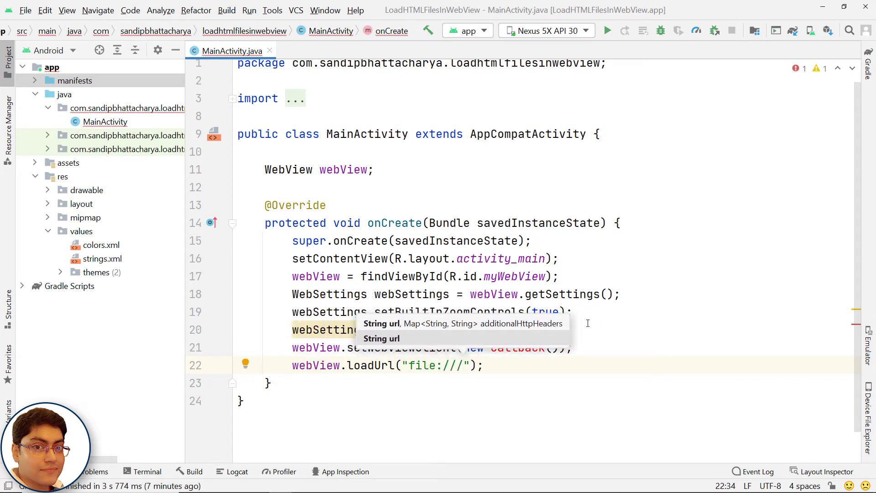
text(android_asset/index.)
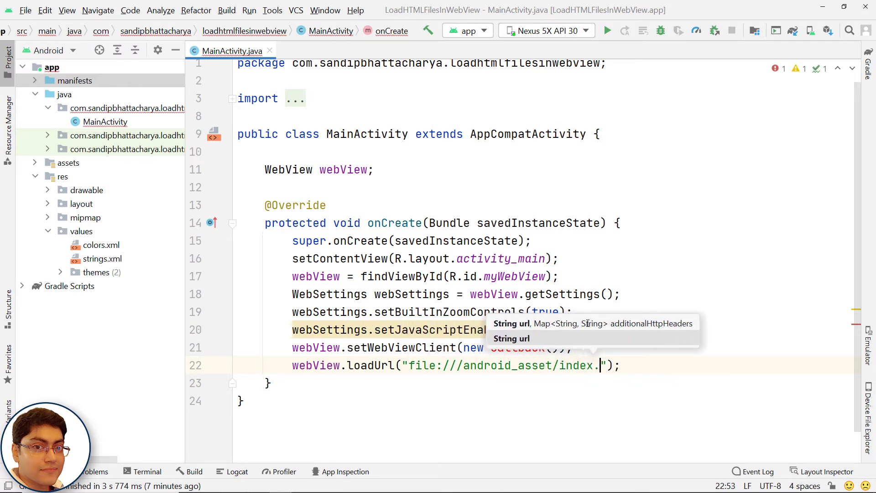
text(html)
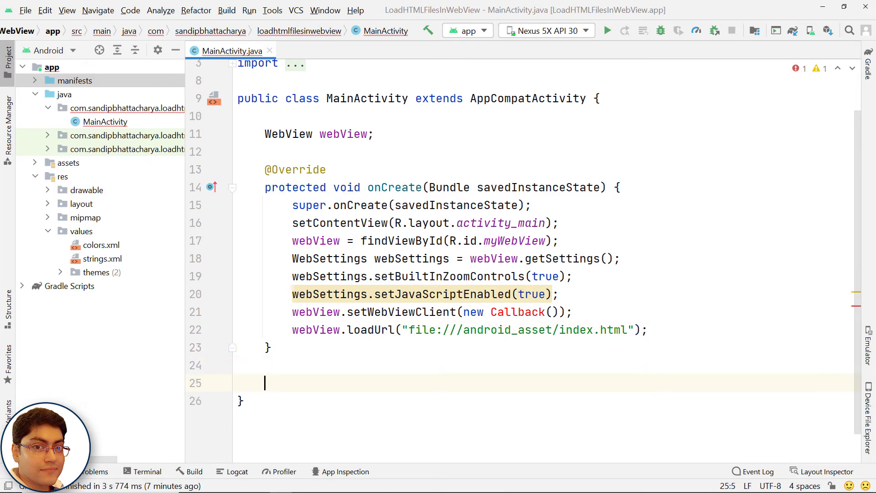
Step: Declare a private Callback class extending WebViewClient
text(private class Callback)
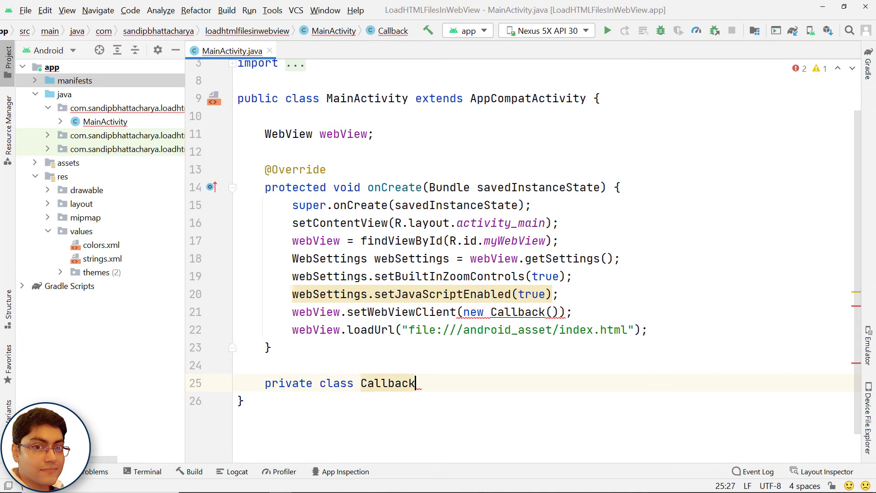
text(extends)
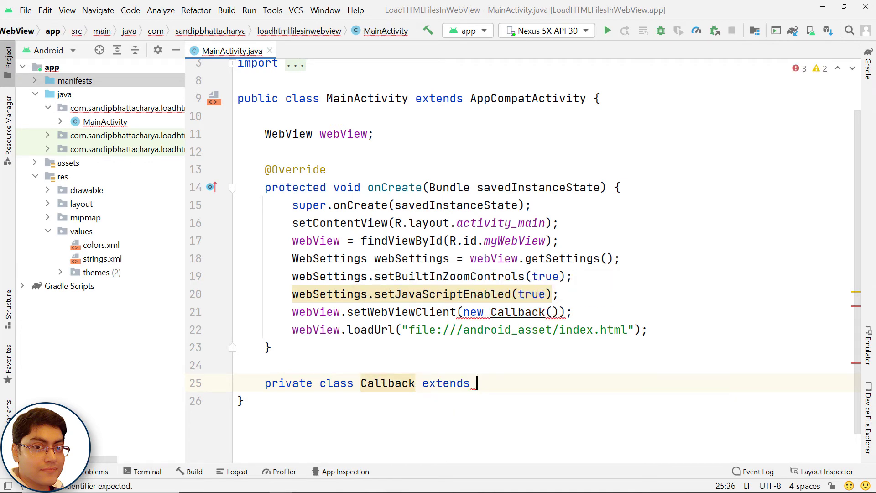
text(WebViewC)
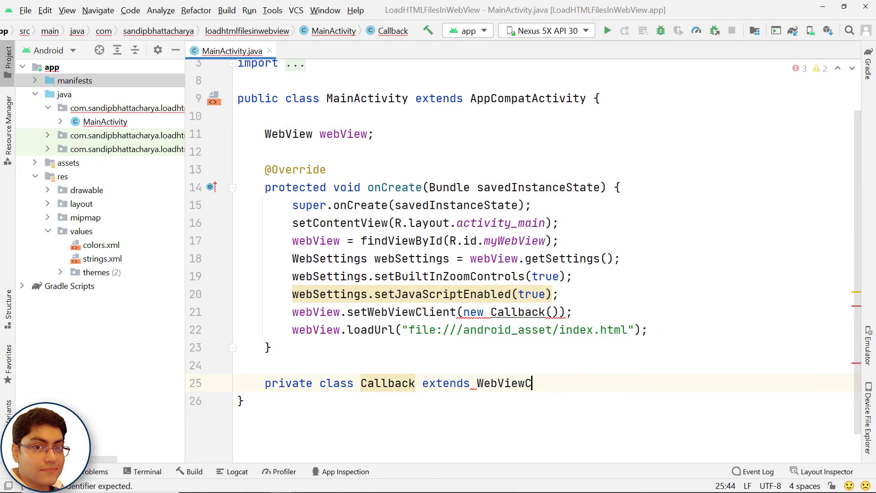
text(lient {)
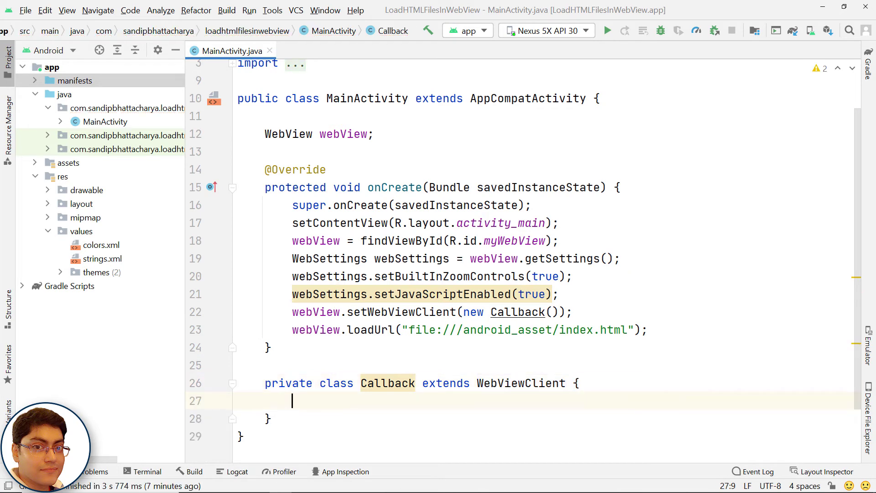
Step: Override shouldOverrideUrlLoading so it returns false, keeping links inside the app
text(shouldOverrideUrlLoading(WebView view, String url) {)
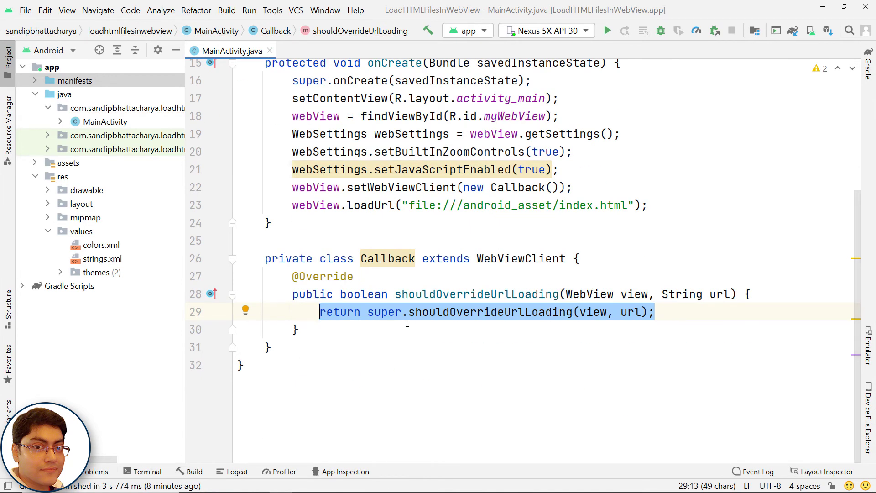
click(362, 313)
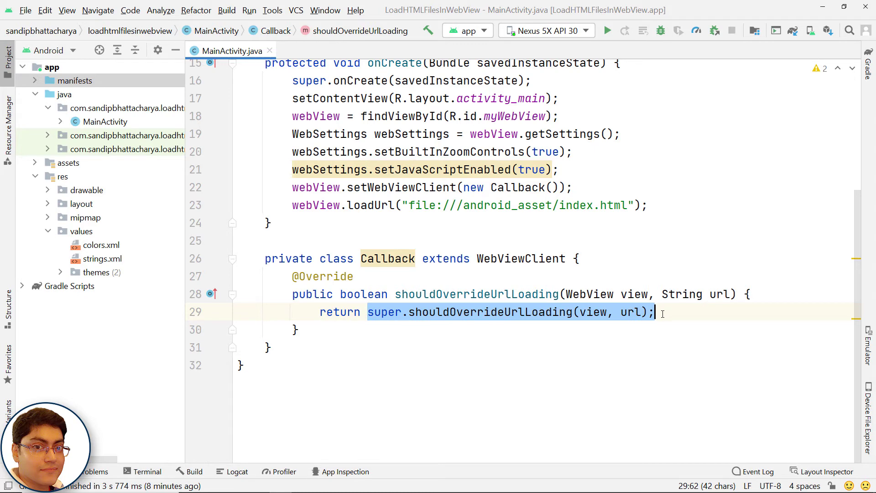
text(false)
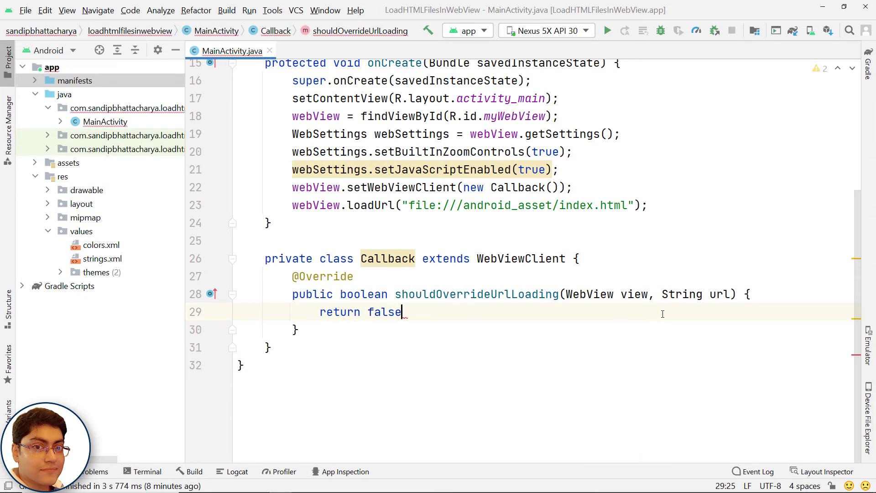
text(;)
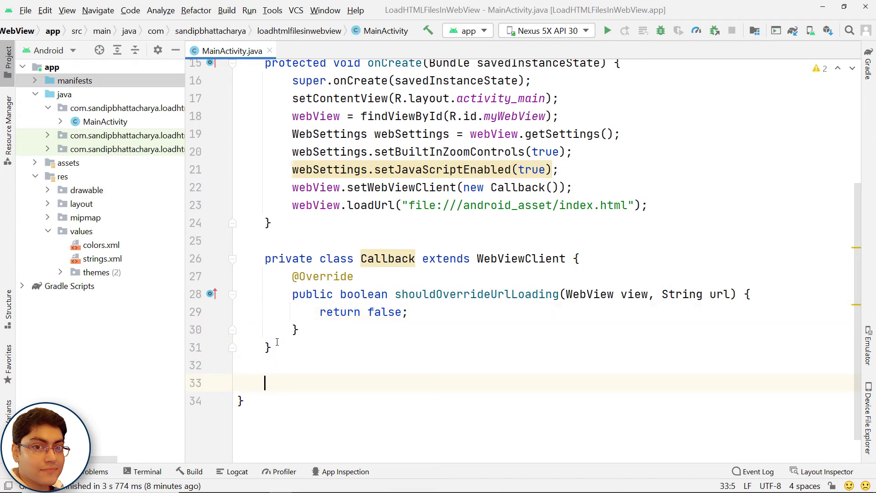
Step: Add an onBackPressed override checking webView != null && webView.canGoBack()
text(o)
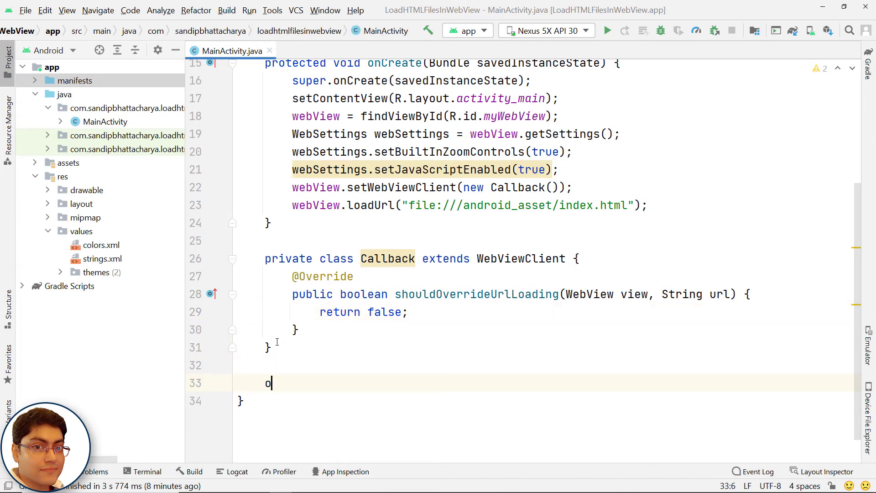
text(nBackPressed() {)
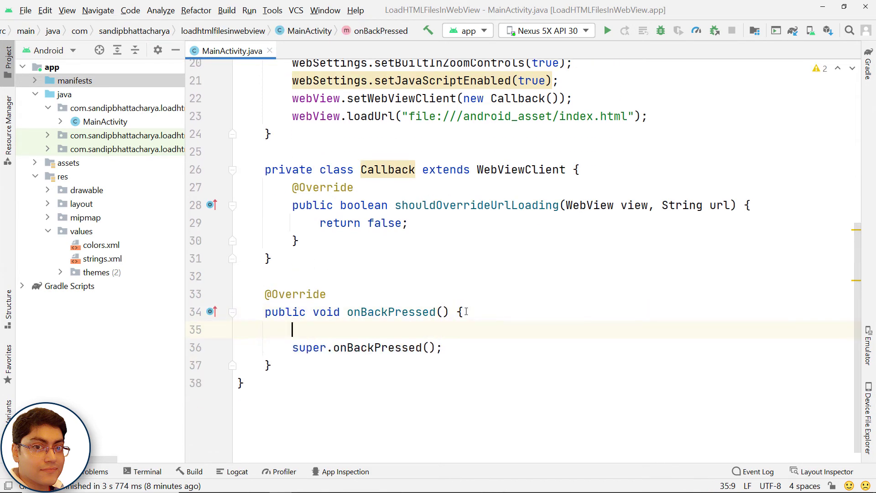
text(if())
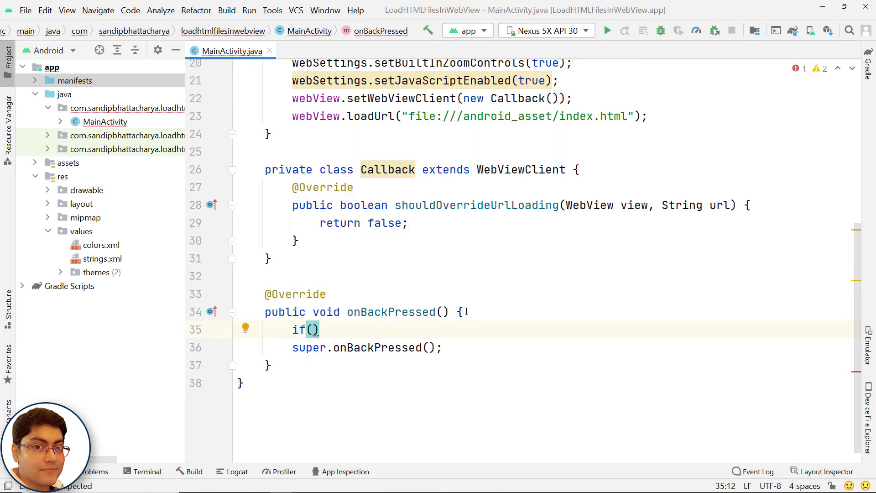
text(webView)
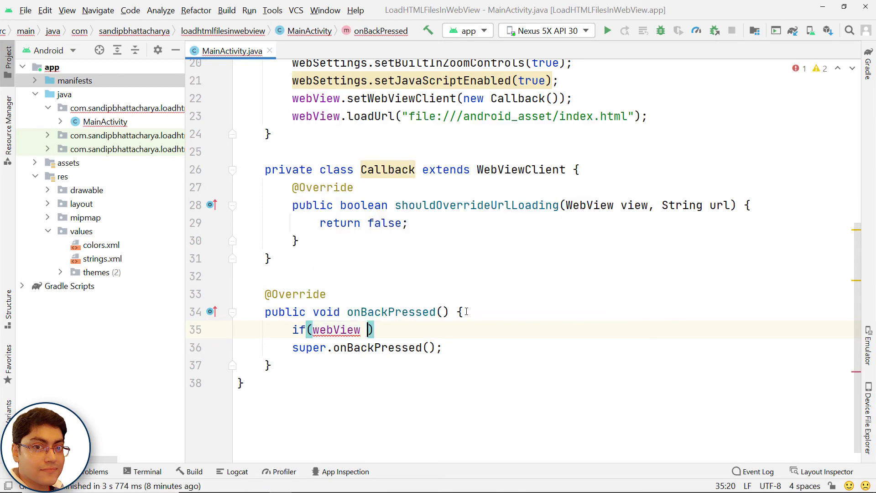
text(!= null && webView)
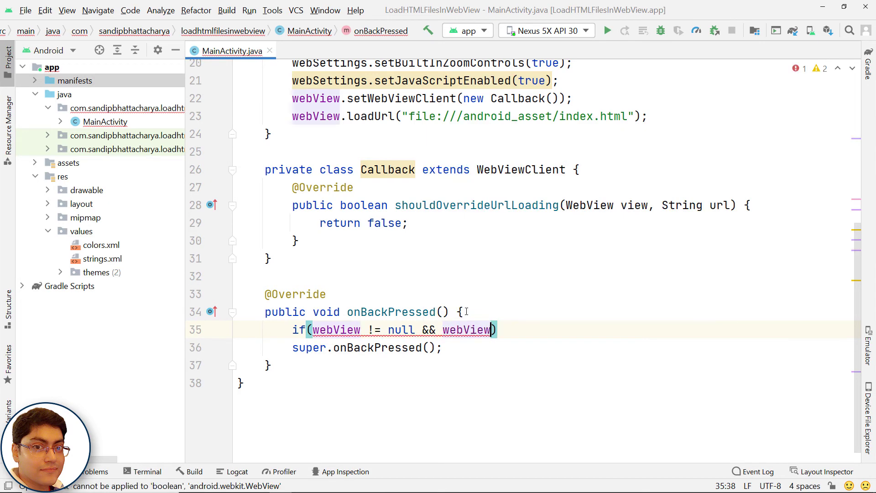
text(.canGoBack()
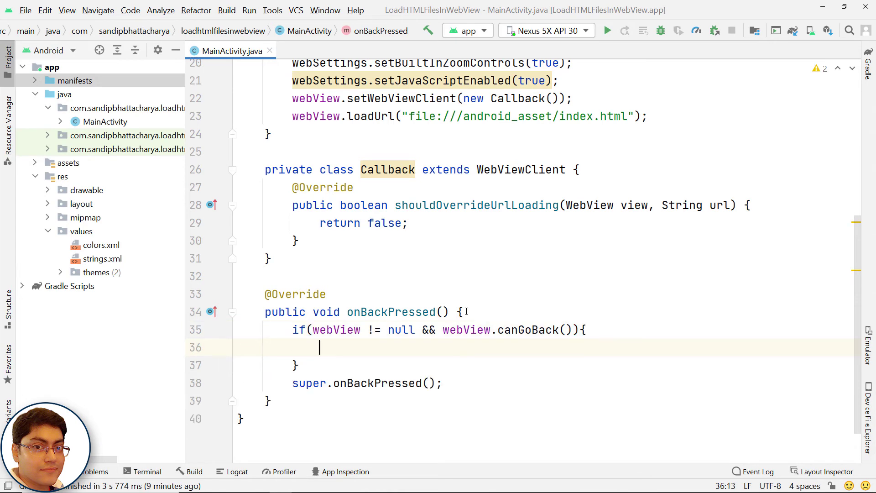
Step: Call webView.goBack() when possible, otherwise super.onBackPressed() in the else branch
text(webView)
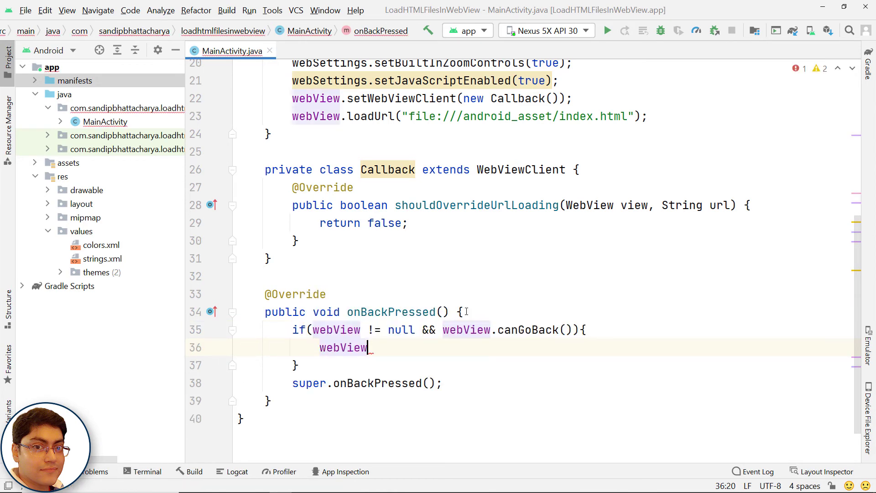
text(.goBack();)
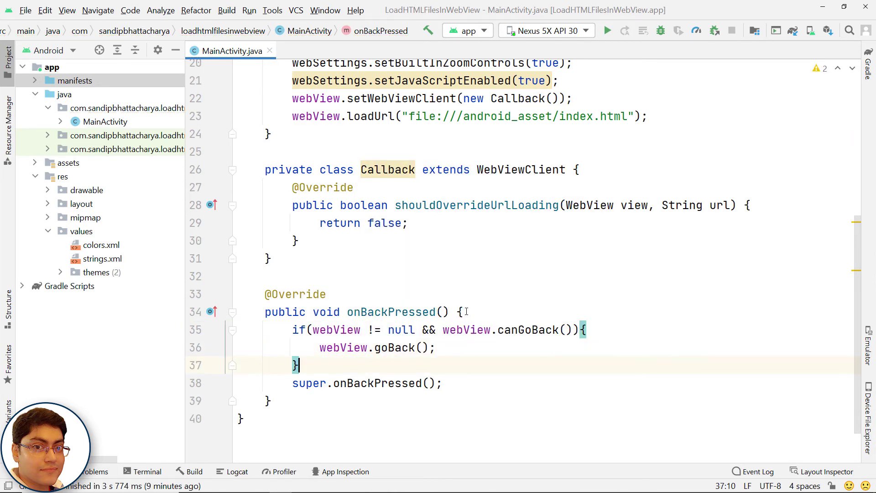
text(else {)
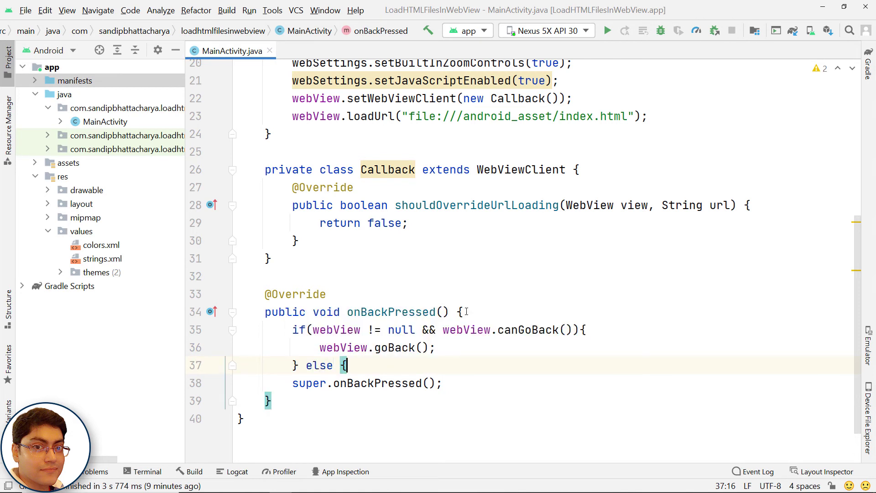
key(enter)
text(})
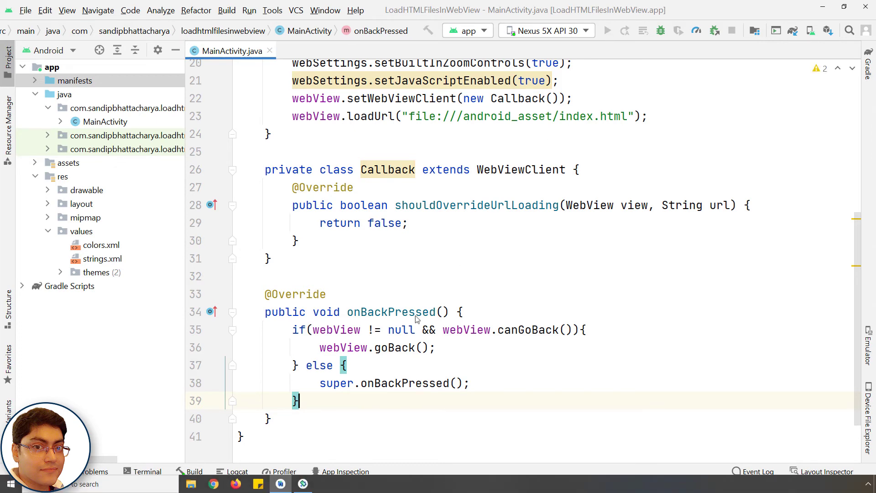
Step: Launch the app on the Nexus 5X emulator and scroll the local site down to its footer
click(607, 31)
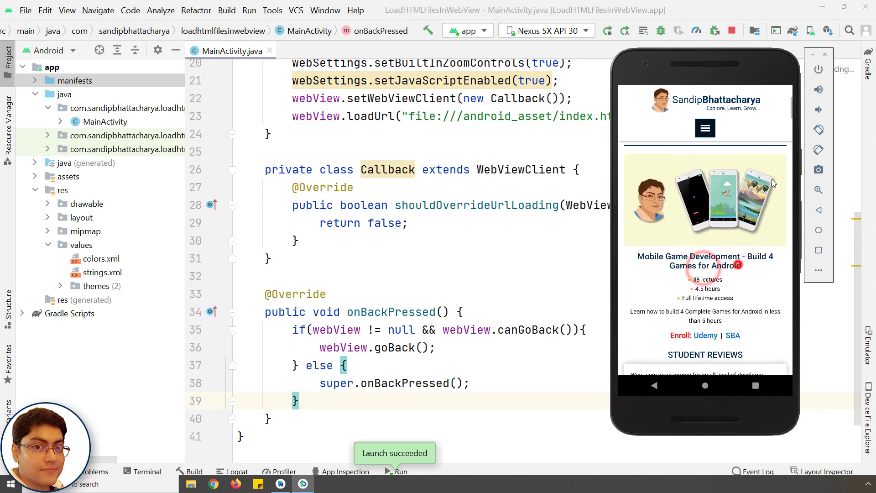
scroll(down, 3)
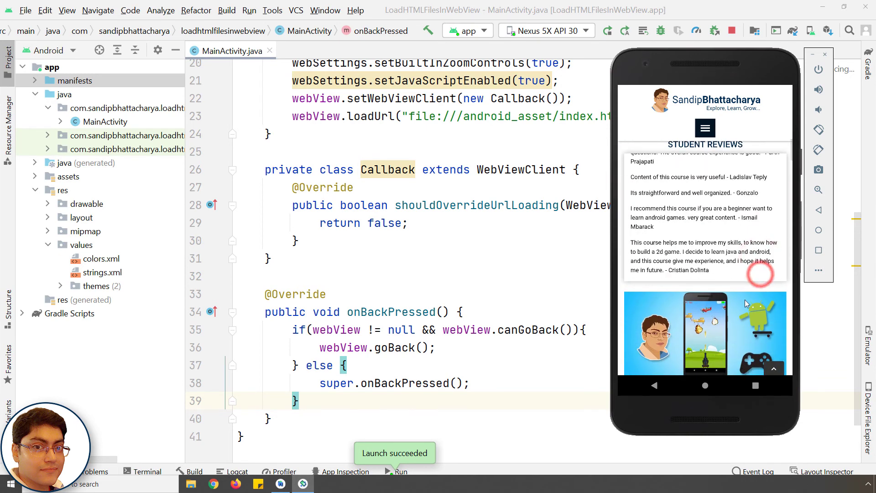
scroll(down, 3)
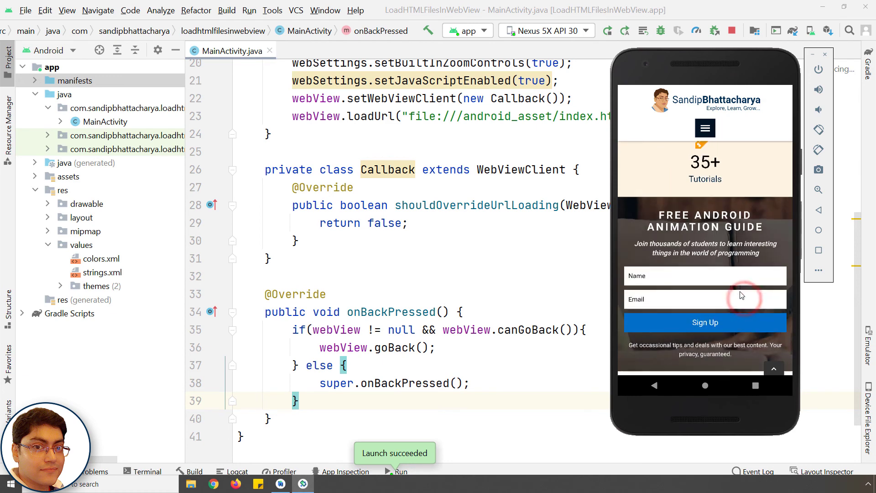
scroll(down, 3)
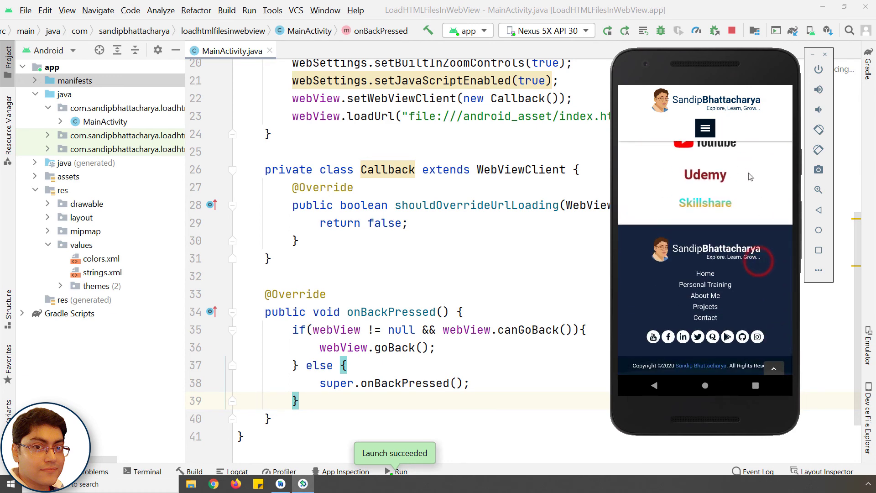
Step: Use the site's hamburger menu to visit the Personal Training and About Me pages
click(704, 127)
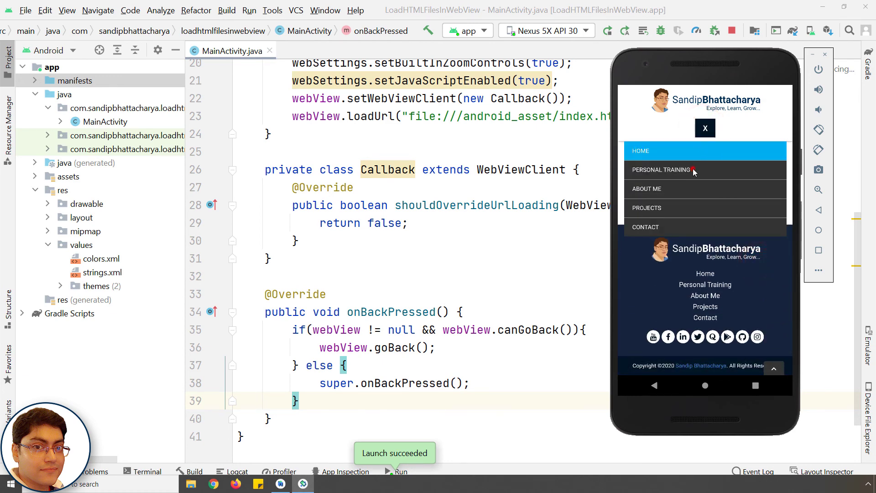
click(661, 170)
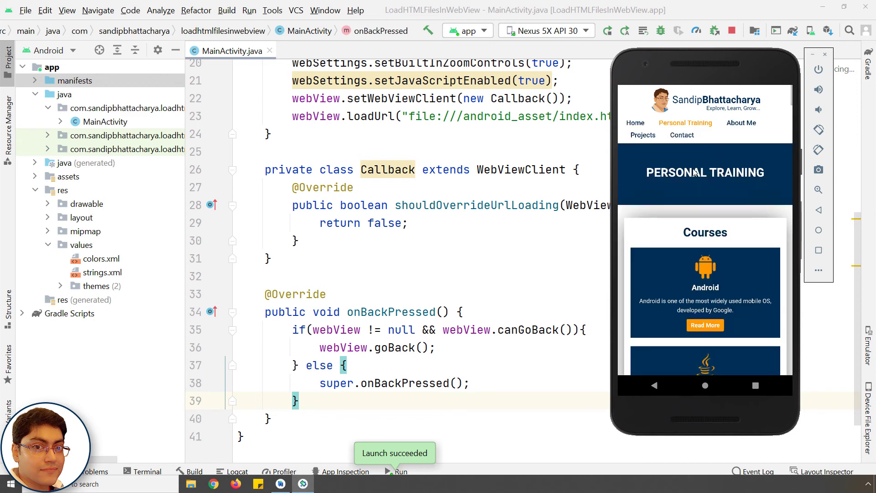
scroll(down, 3)
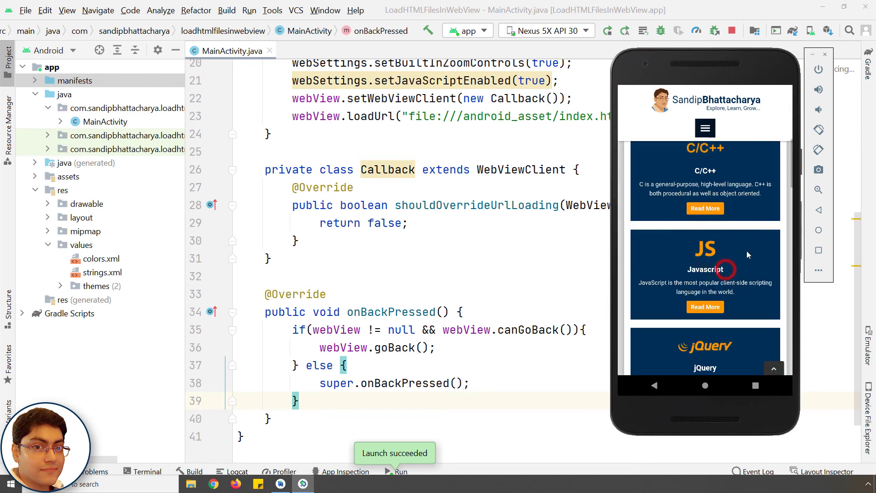
scroll(down, 3)
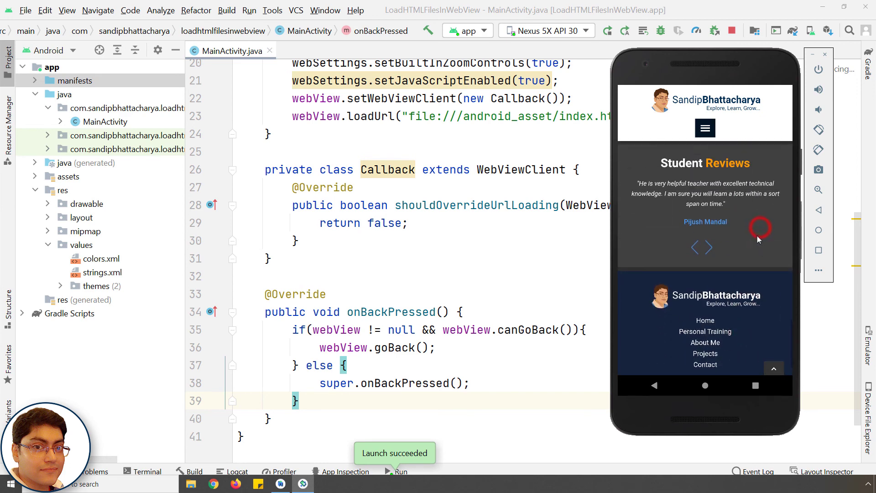
click(705, 128)
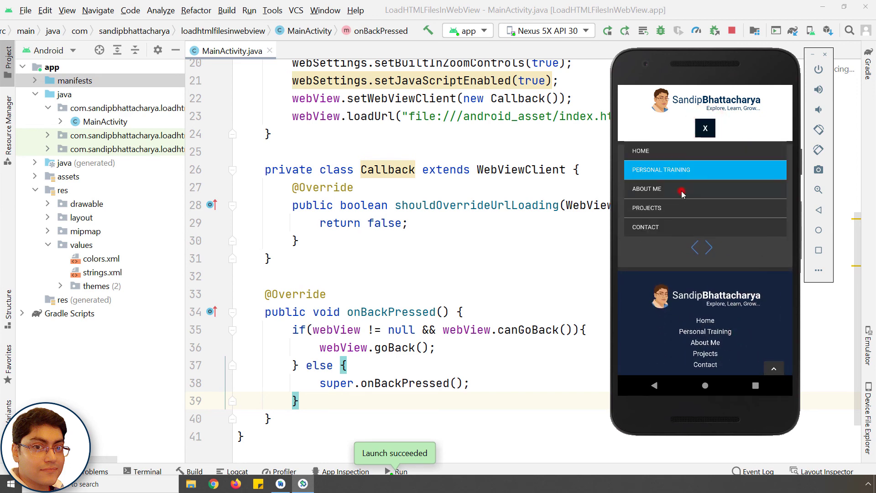
click(646, 188)
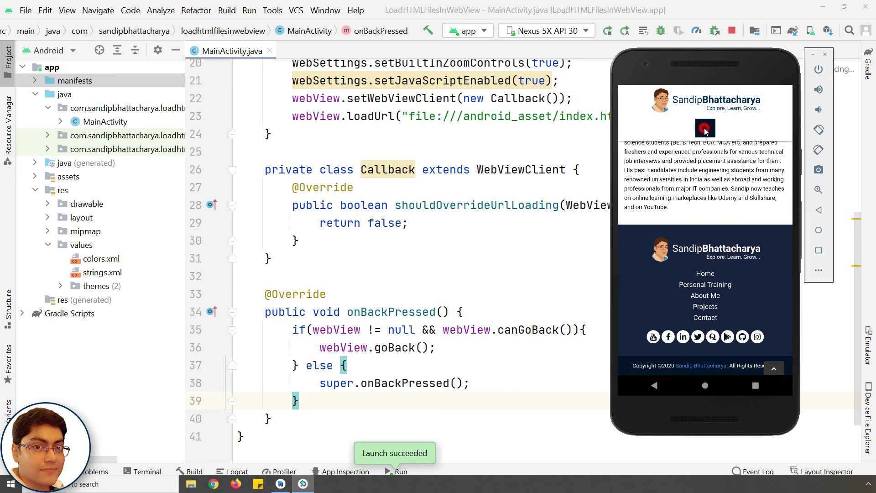
Step: Visit Projects and Contact via the menu, then go Back through history to About Me
click(704, 128)
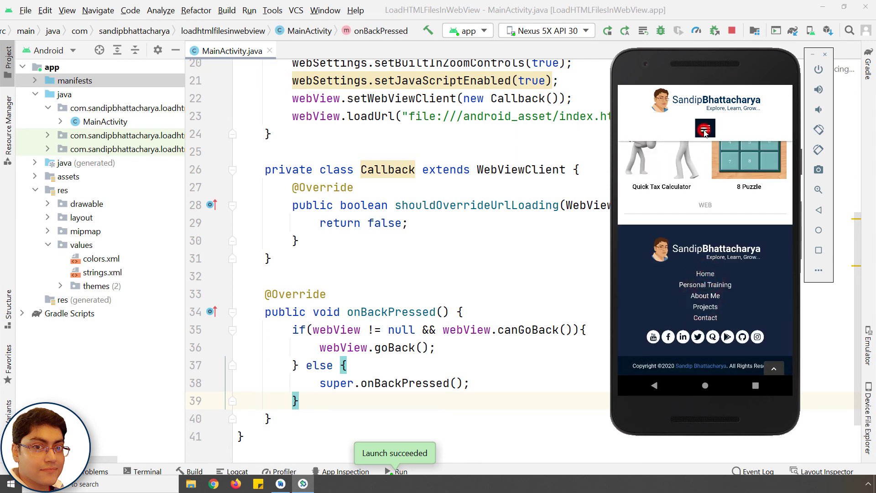
click(705, 129)
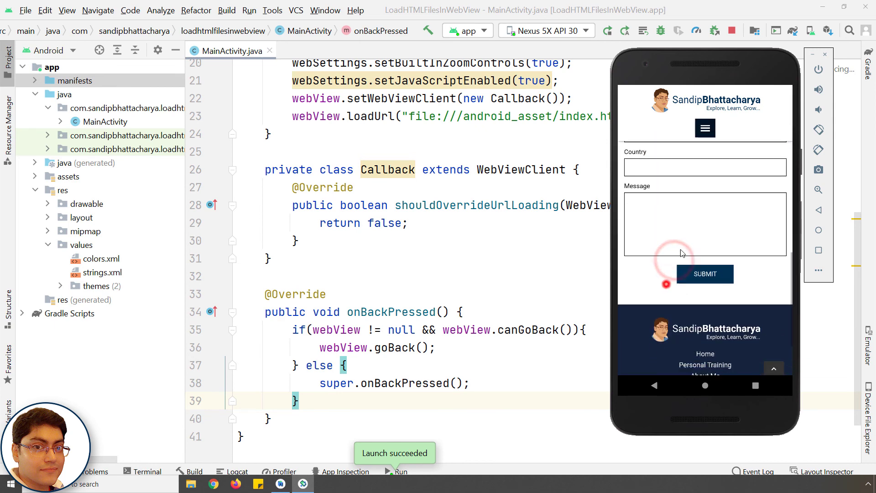
scroll(down, 3)
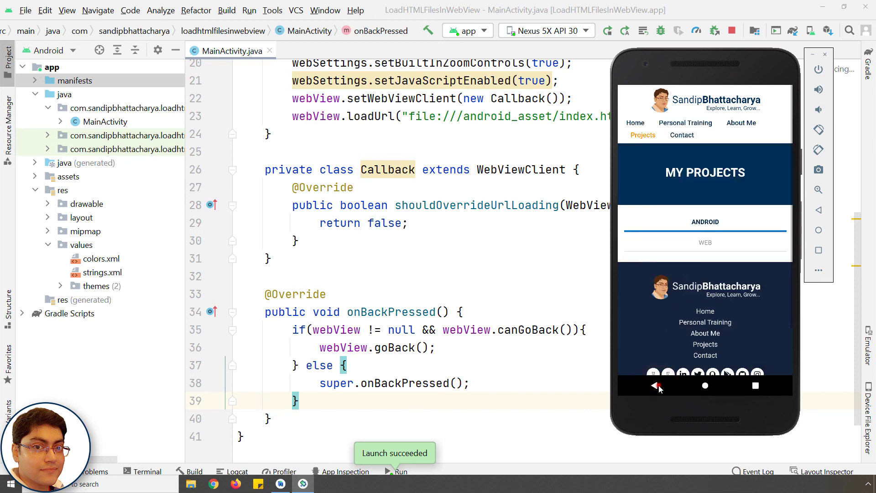
click(659, 386)
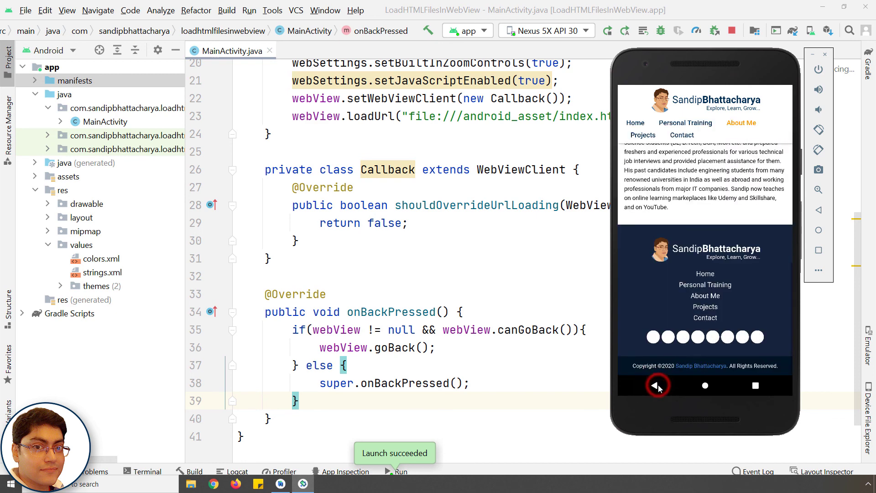